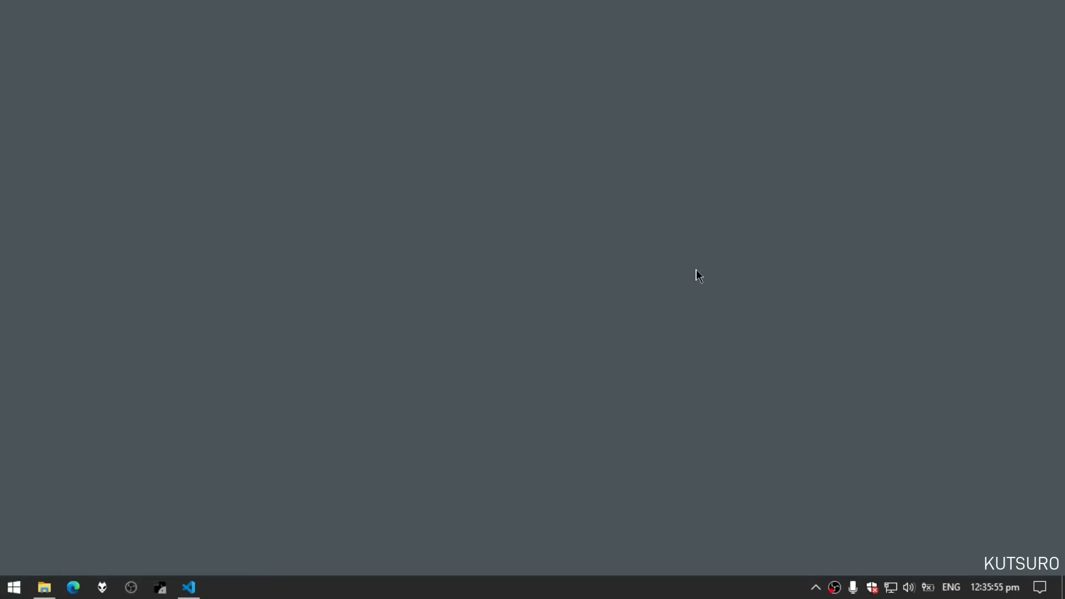
Step: Bring up File Explorer on folder A of drive E containing Color Picker.bat
left_click(44, 587)
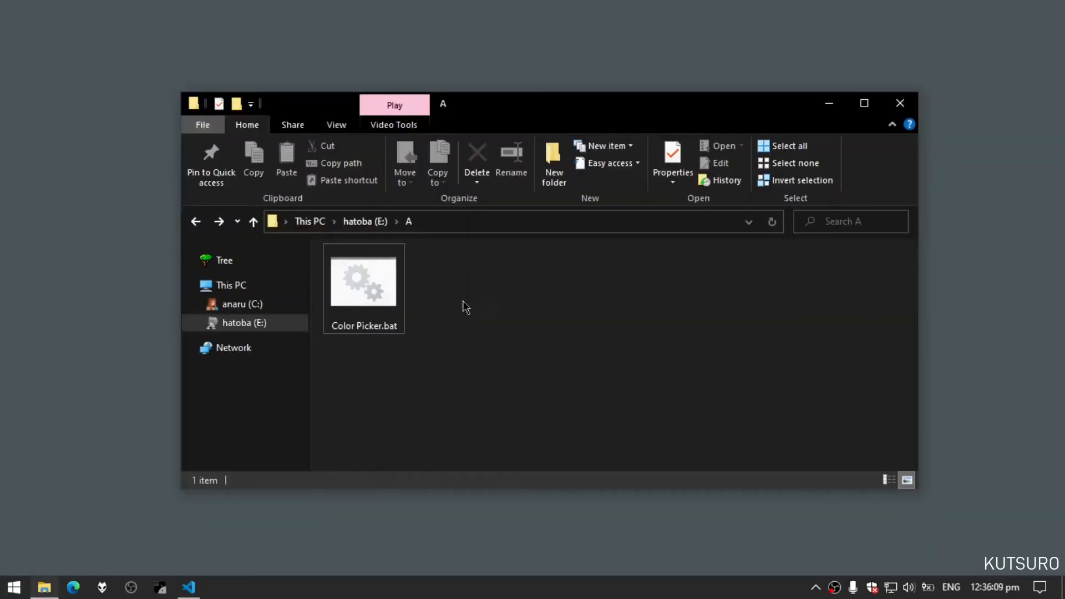
Step: Run Color Picker.bat, choose scheme 3 (Black on Green), then relaunch it to see the colours reset
left_click(363, 281)
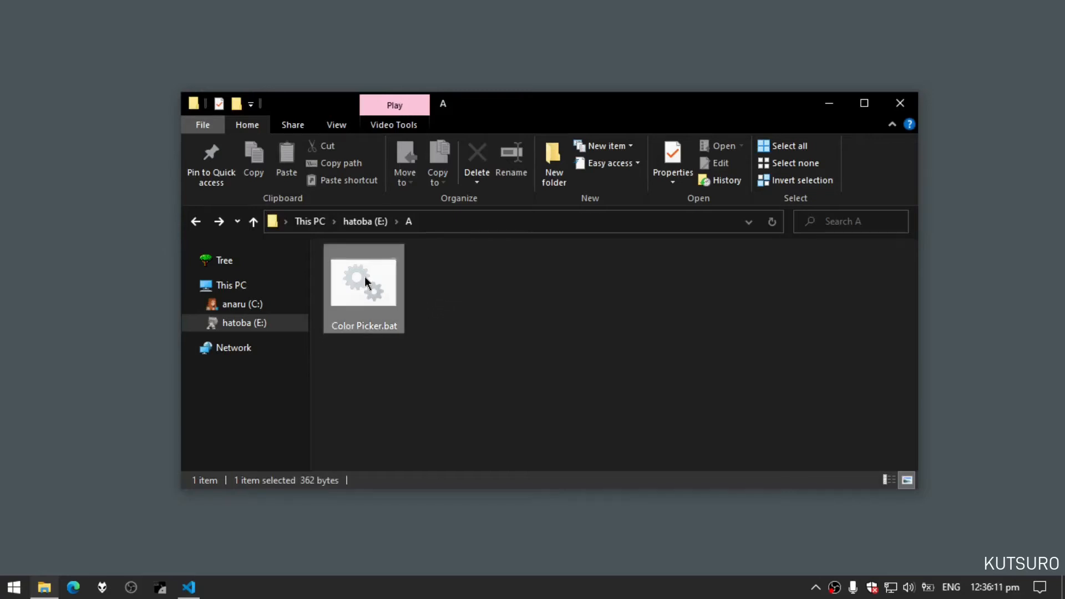
double_click(363, 280)
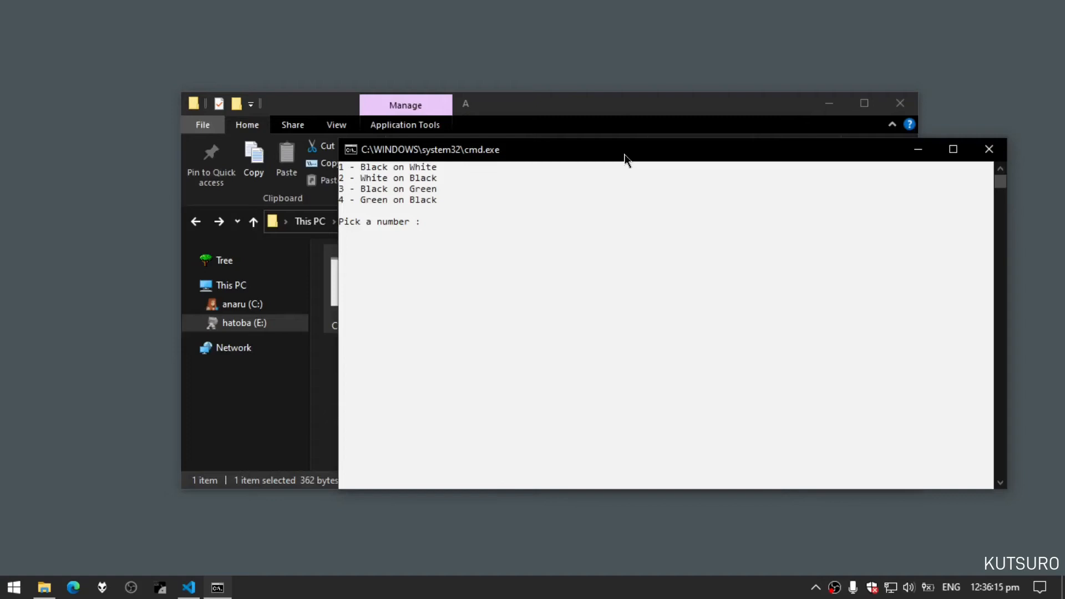
type("3")
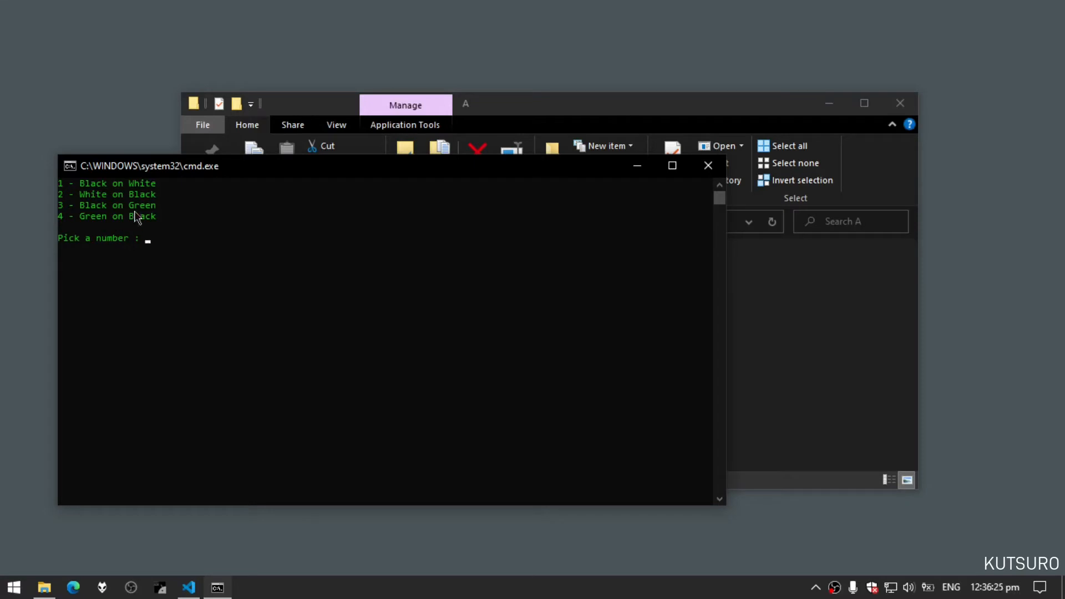
mouse_move(244, 218)
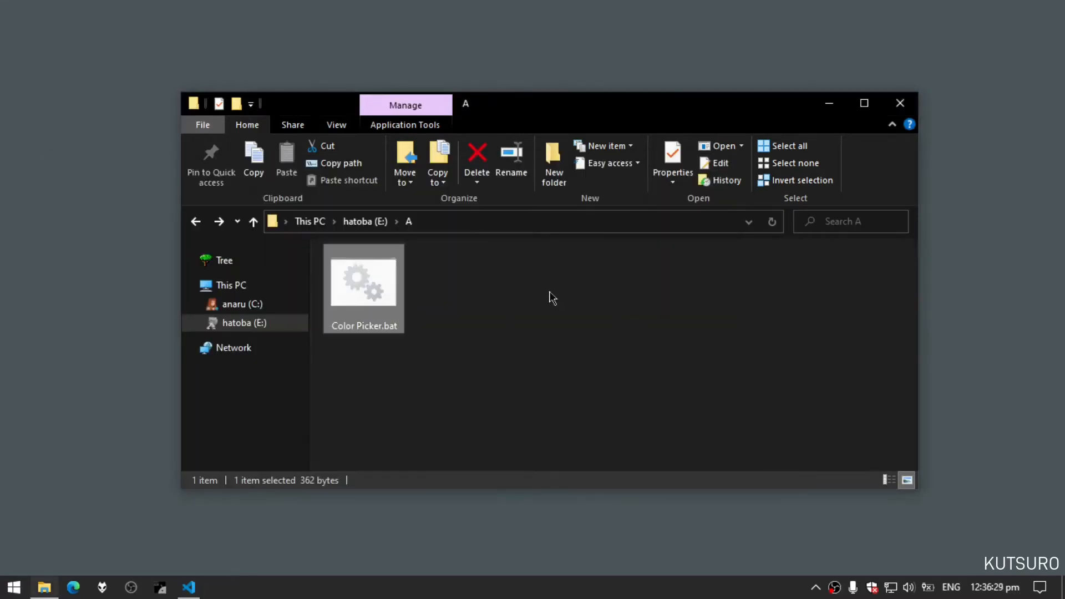
double_click(363, 283)
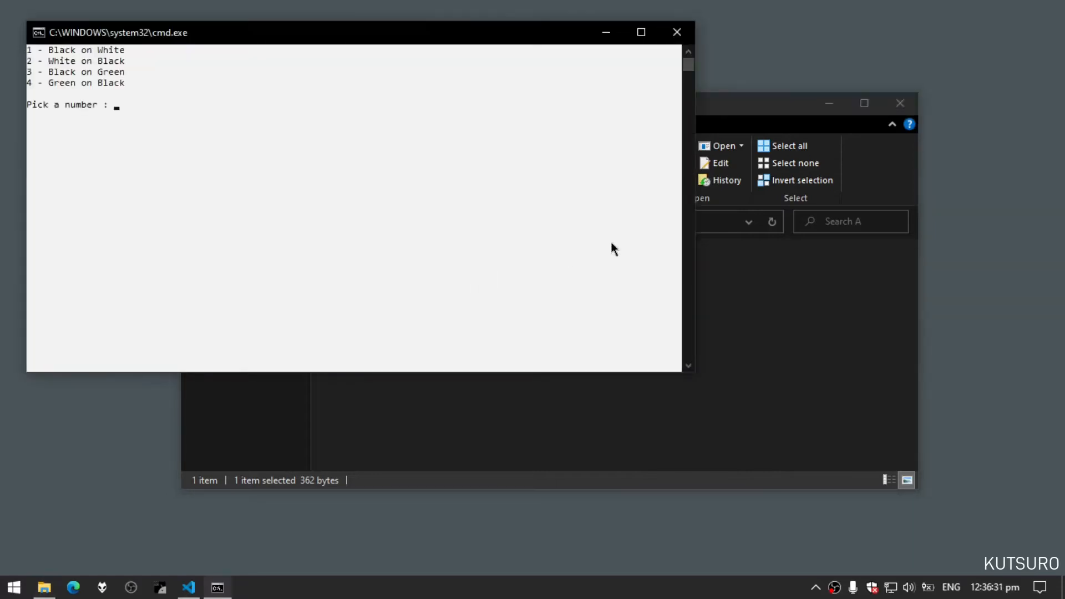
mouse_move(406, 95)
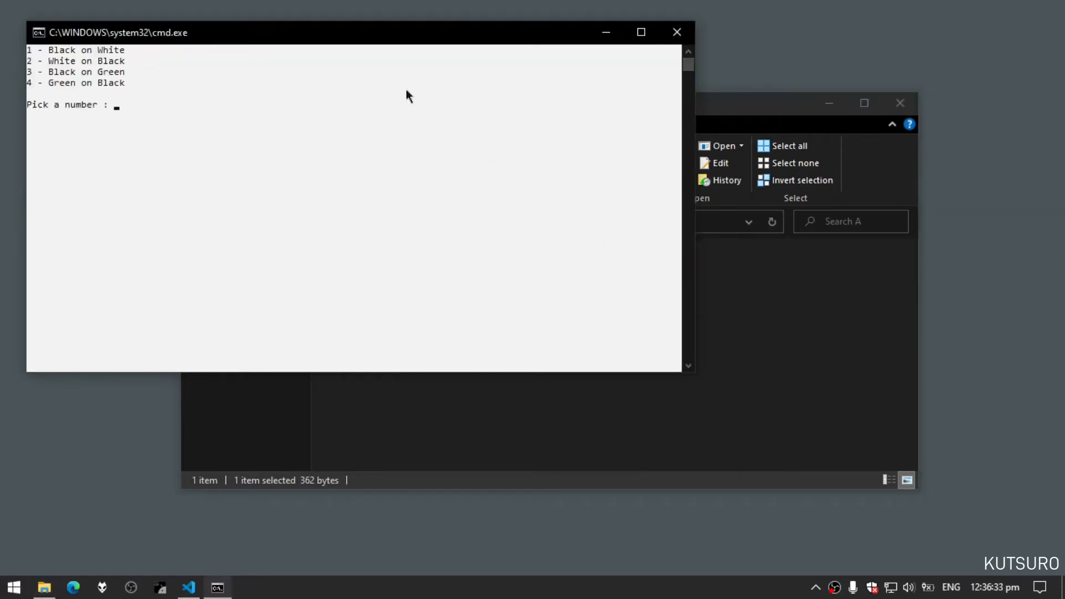
mouse_move(572, 131)
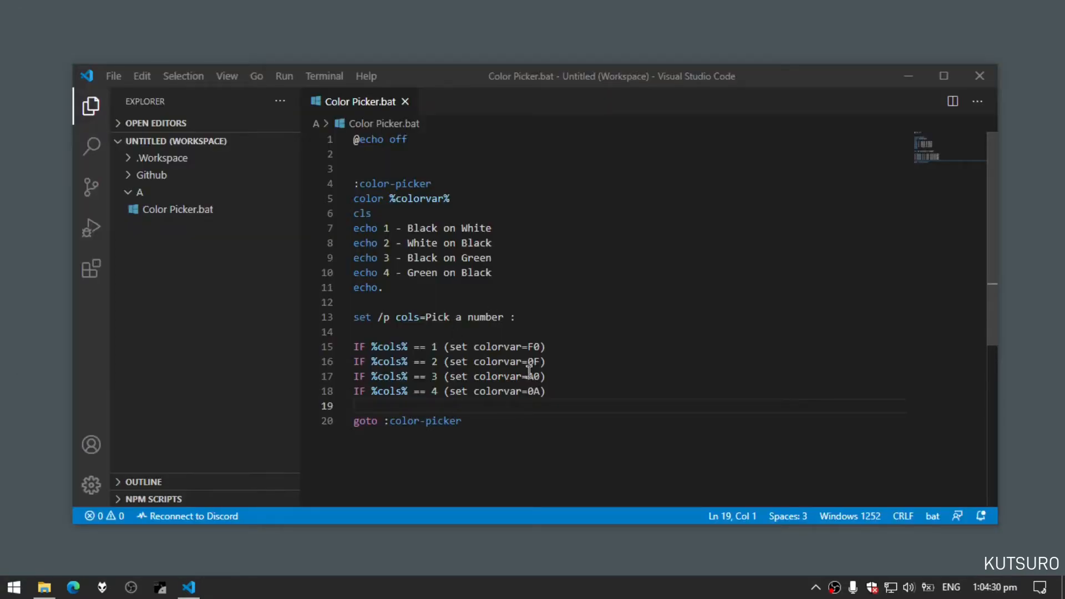
double_click(499, 346)
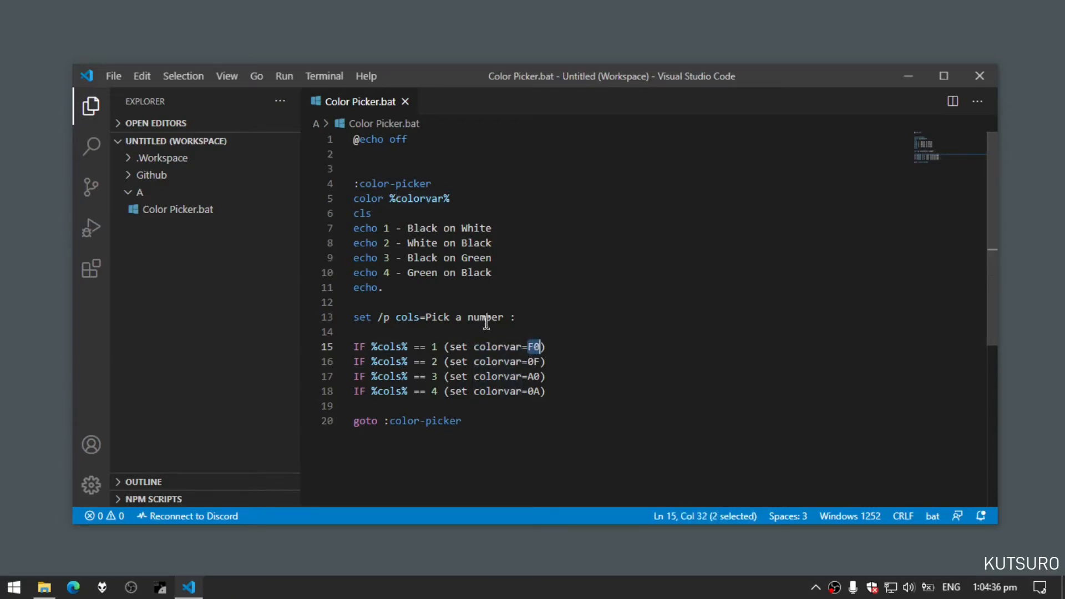
left_click(533, 360)
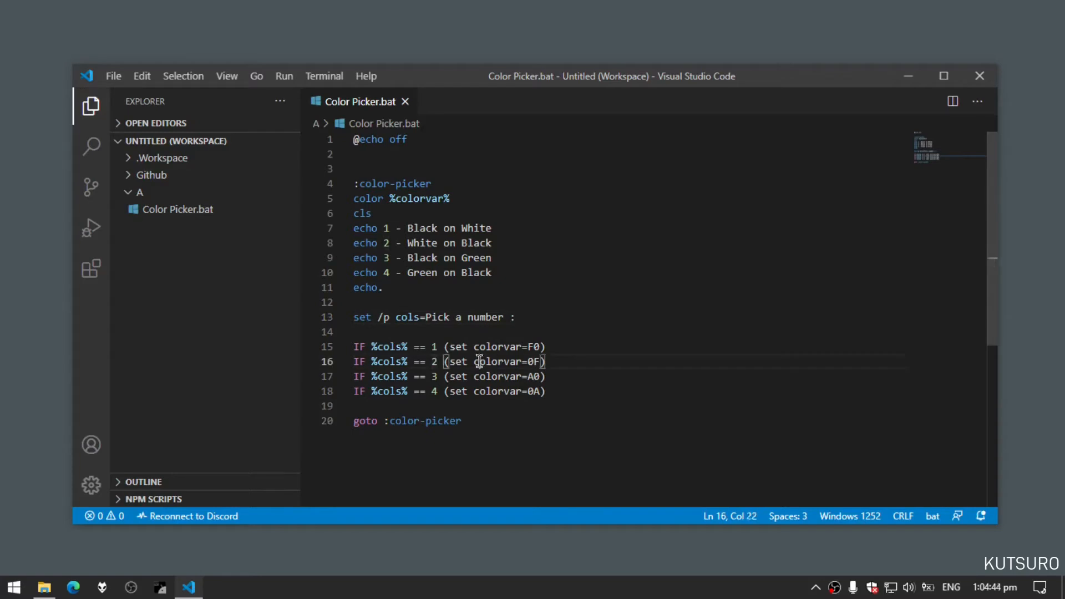
left_click(428, 199)
type(":")
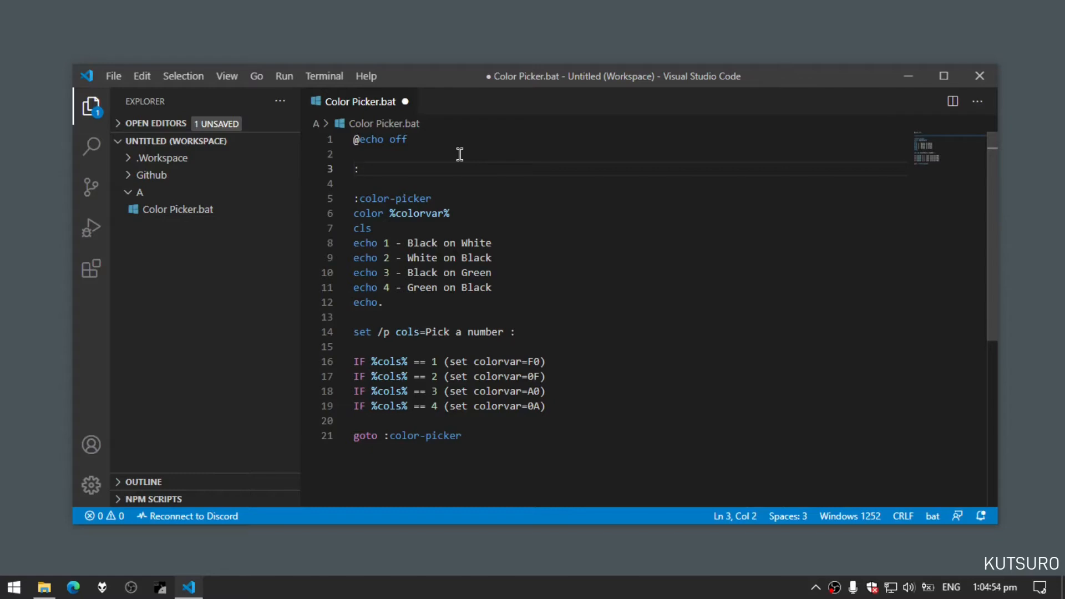
Step: Write a :default-settings block that echoes set colorvar=F0 into config.bat, saving the script
type("default-settings")
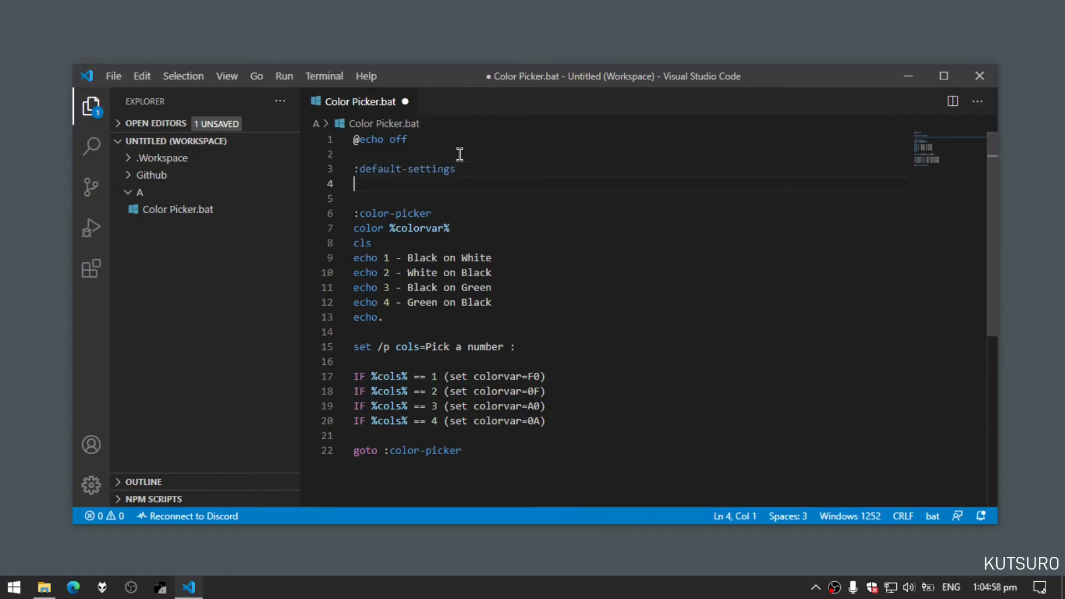
type("(")
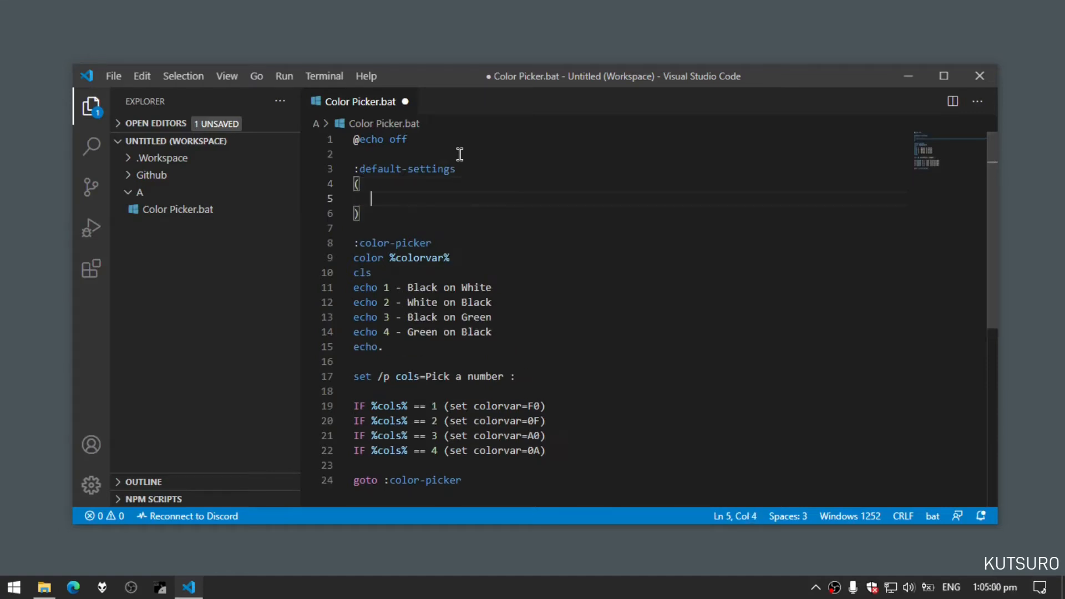
type("echo set c")
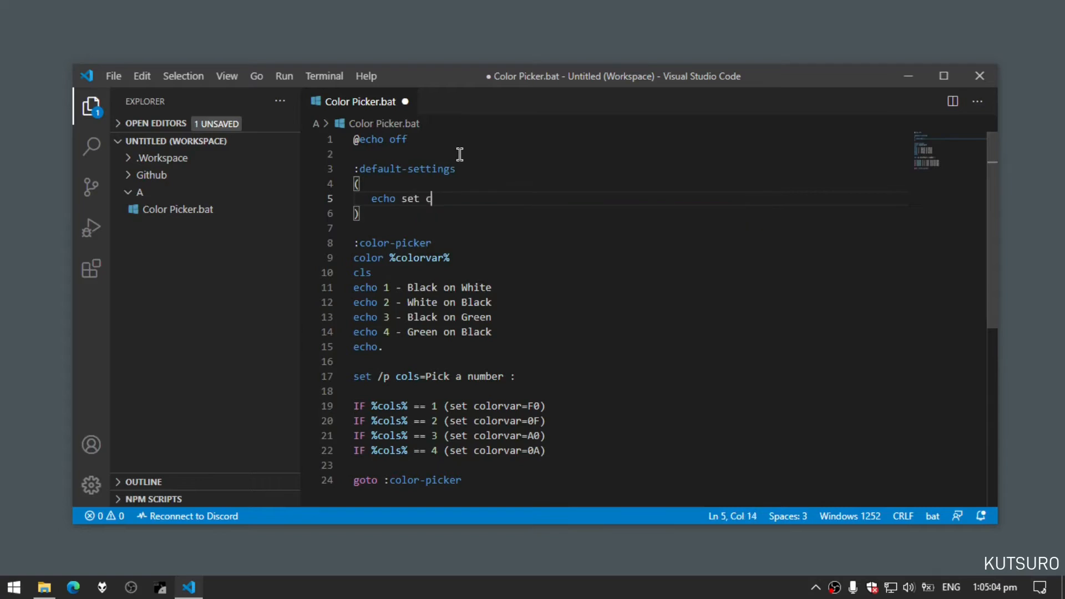
type("olorvar=")
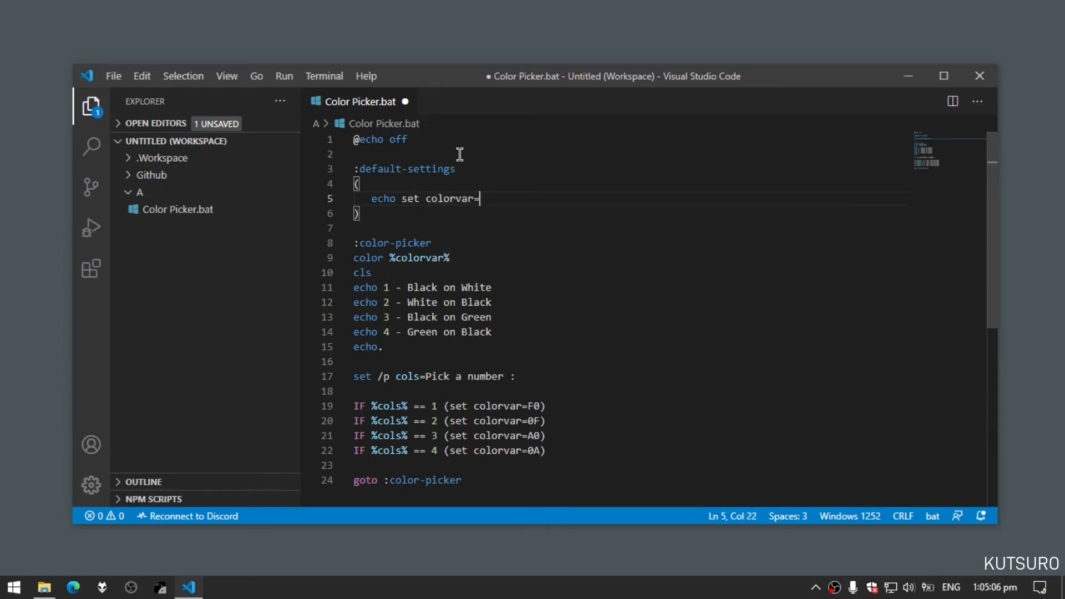
type("F0")
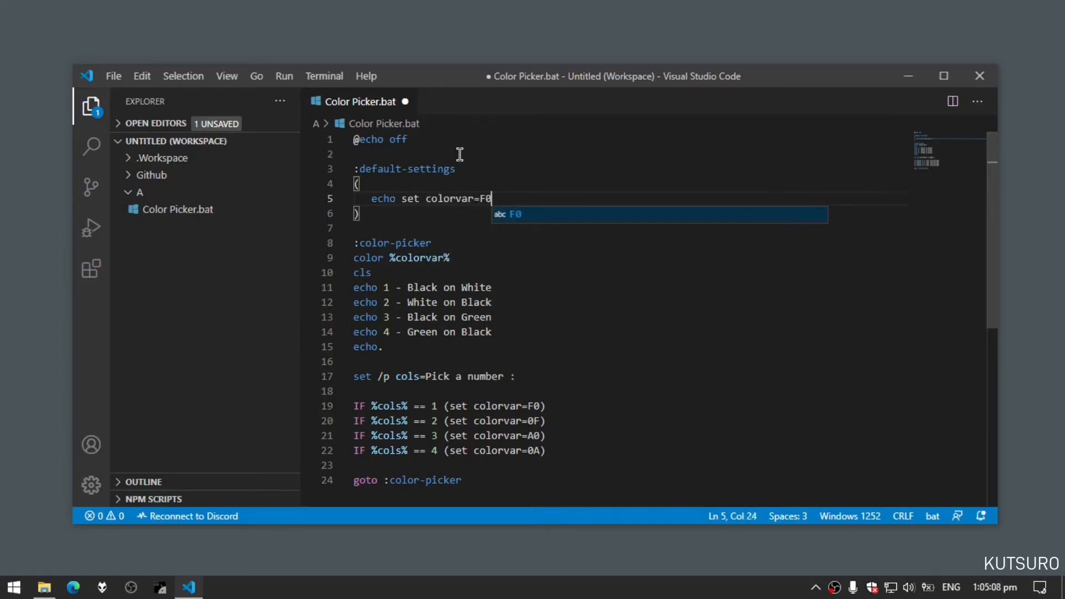
key("ctrl+s")
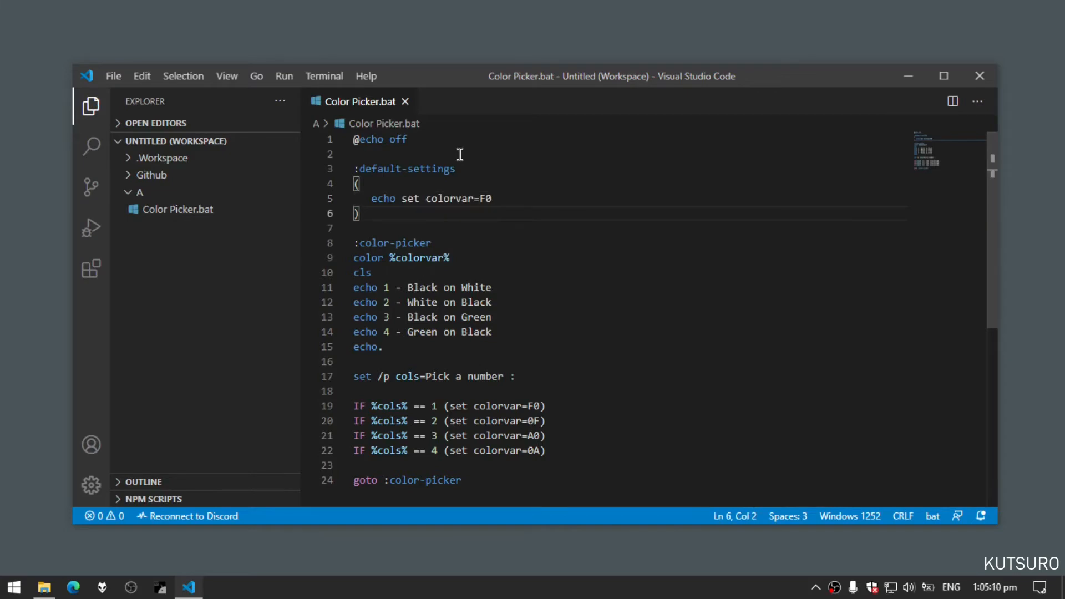
type(">")
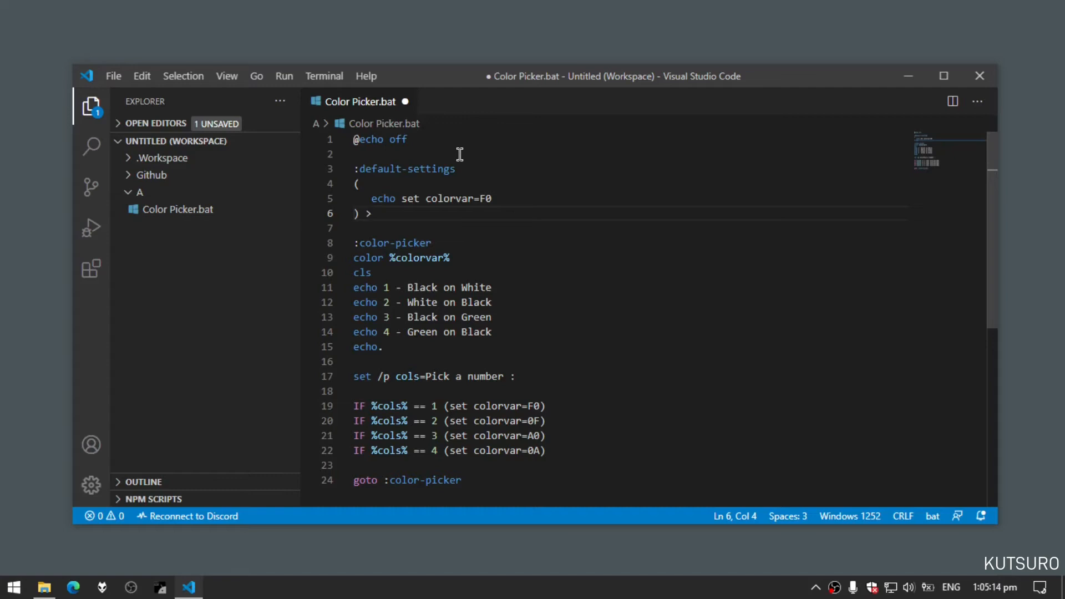
type("config.")
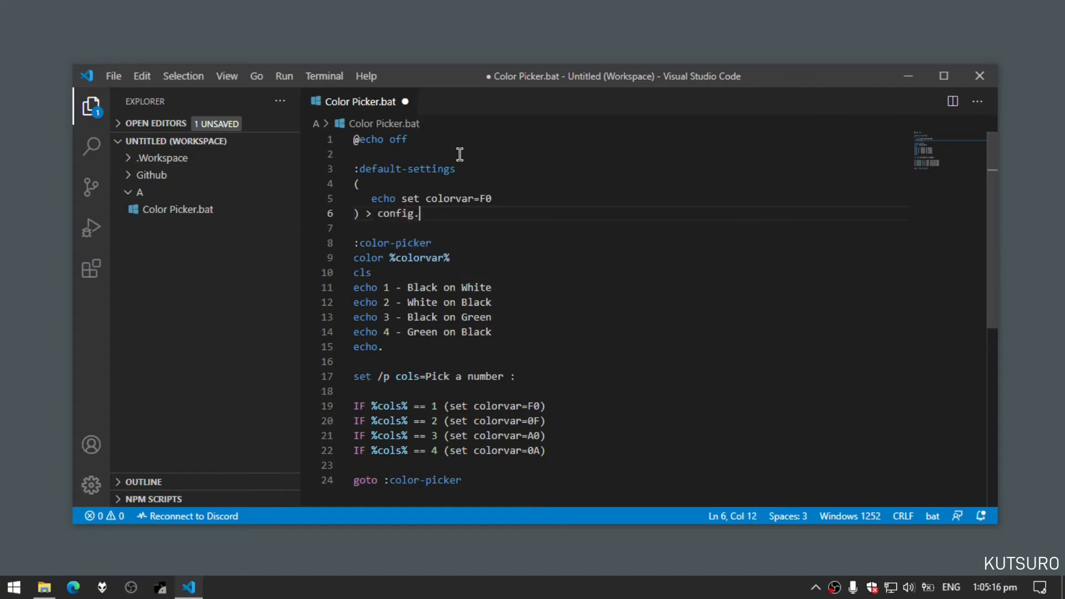
type("bat")
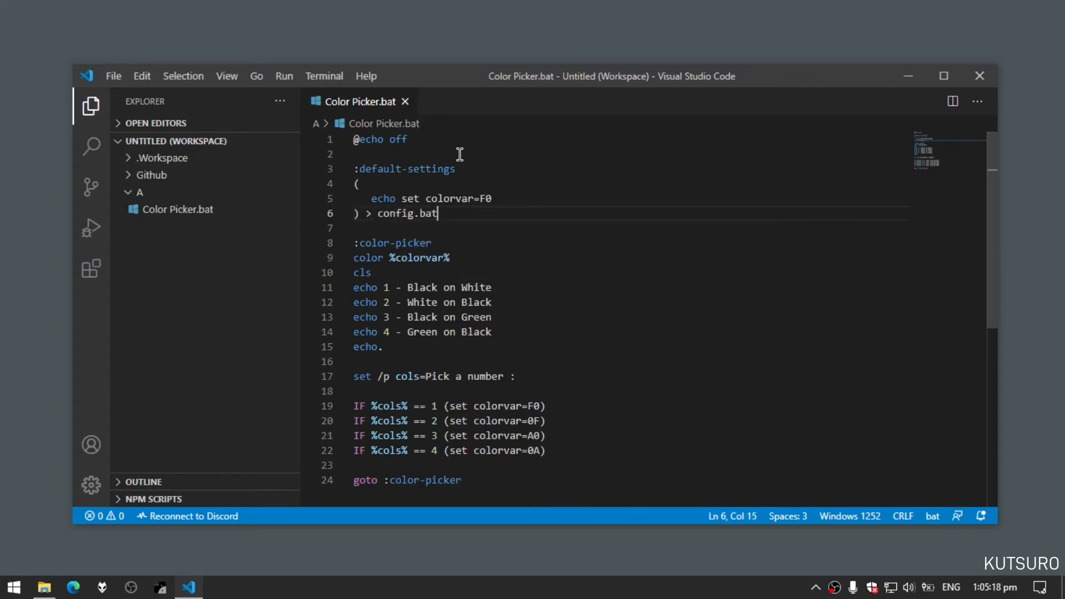
Step: After the block, call config.bat and jump to :color-picker
key("Enter")
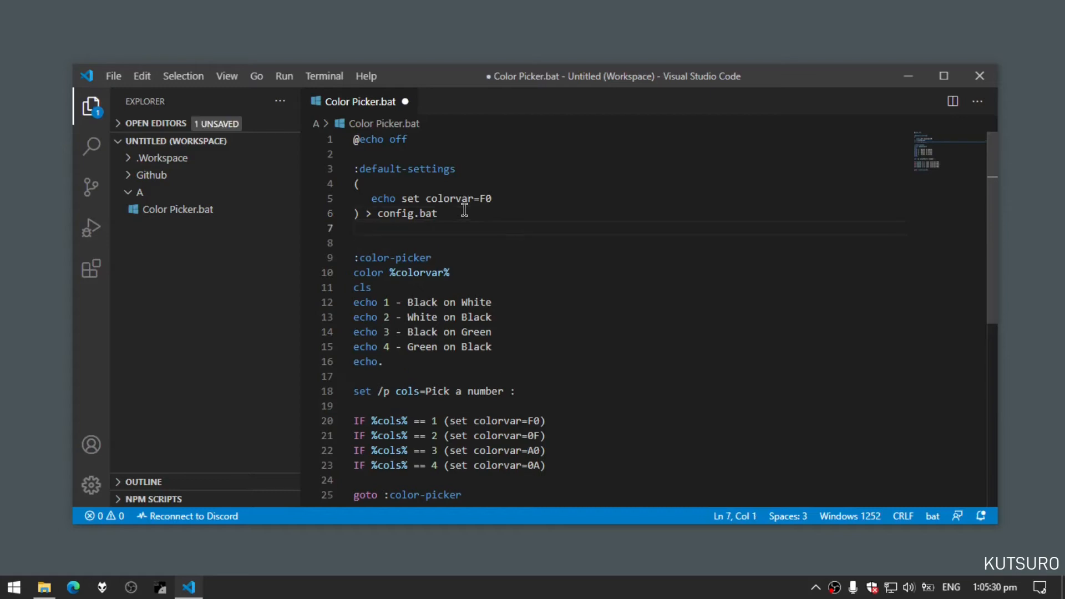
type("config.bat")
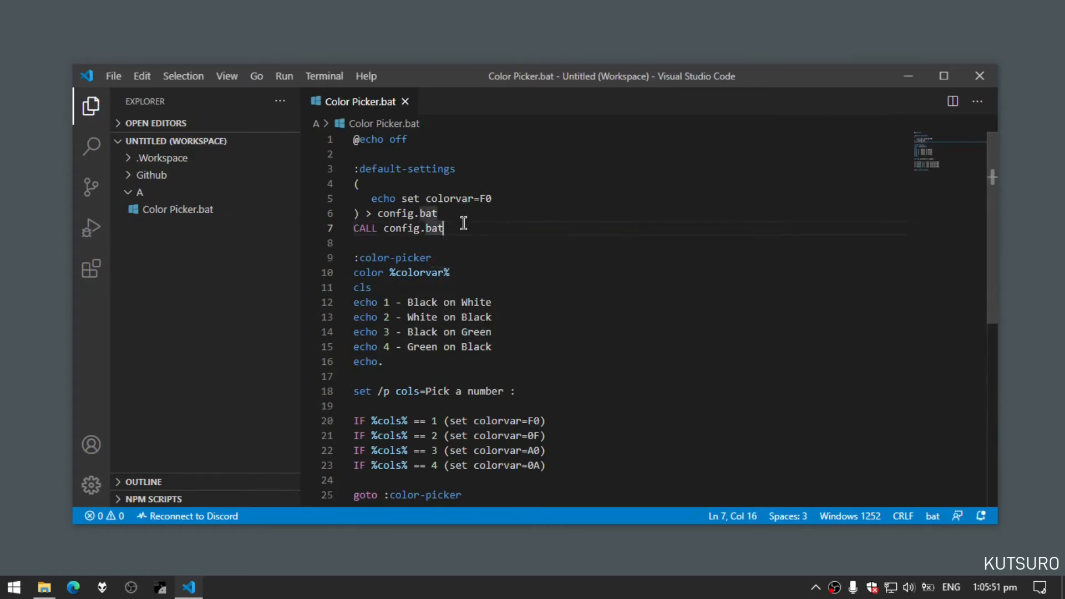
type("g")
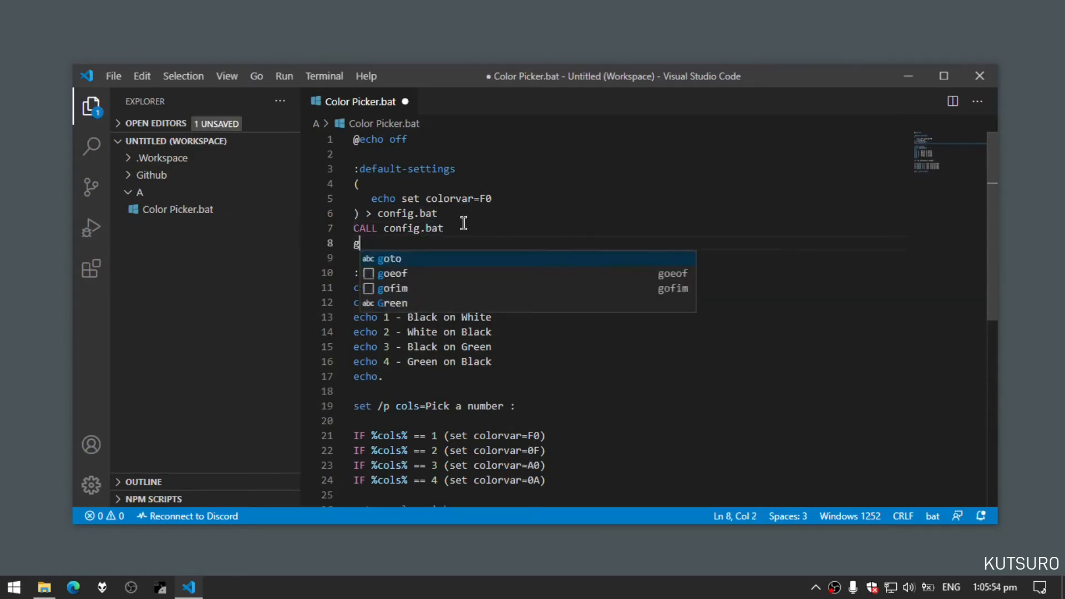
type("oto :color-picker")
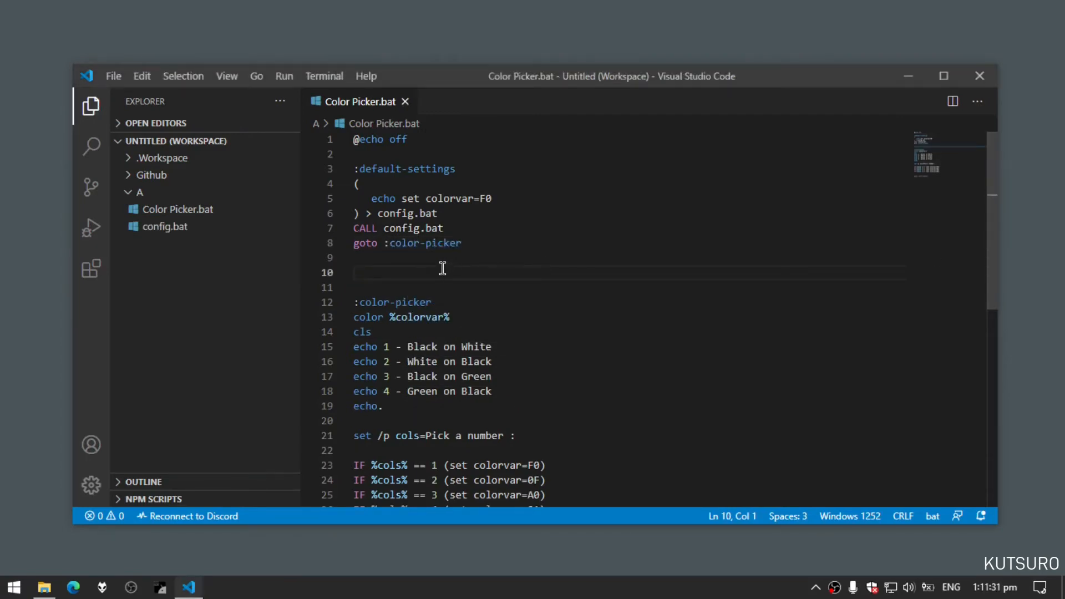
Step: Create the :set-config block echoing set colorvar=%colorvar% into config.bat
type(":set-col")
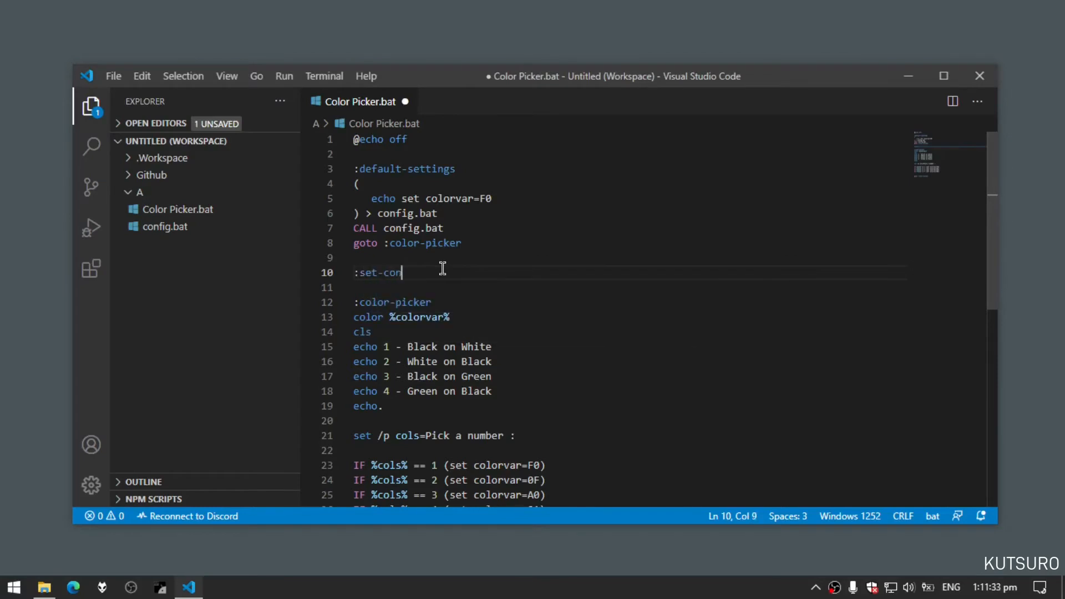
type("fig")
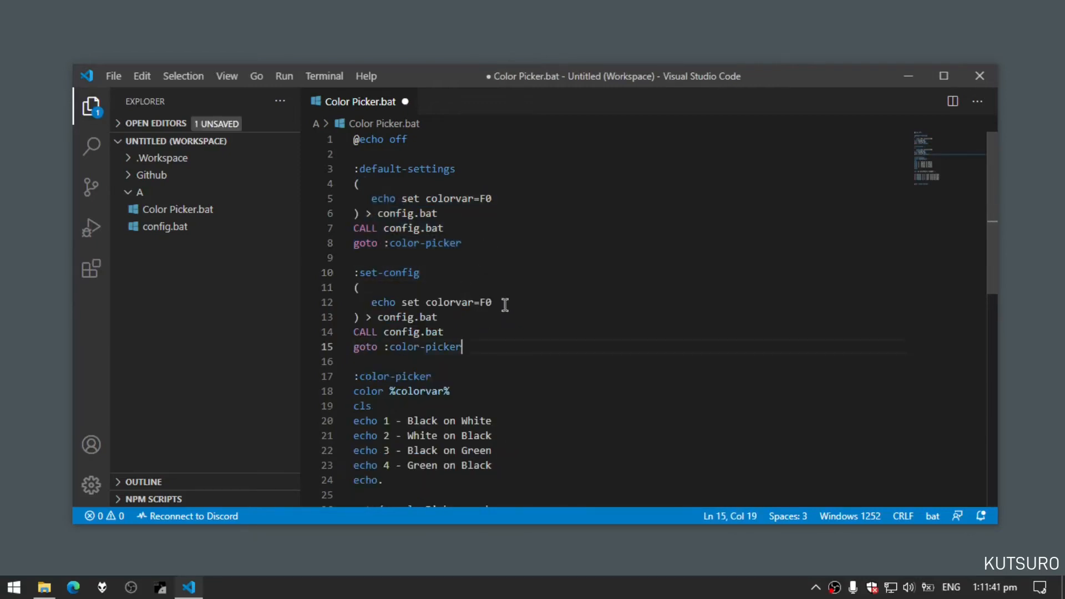
double_click(483, 301)
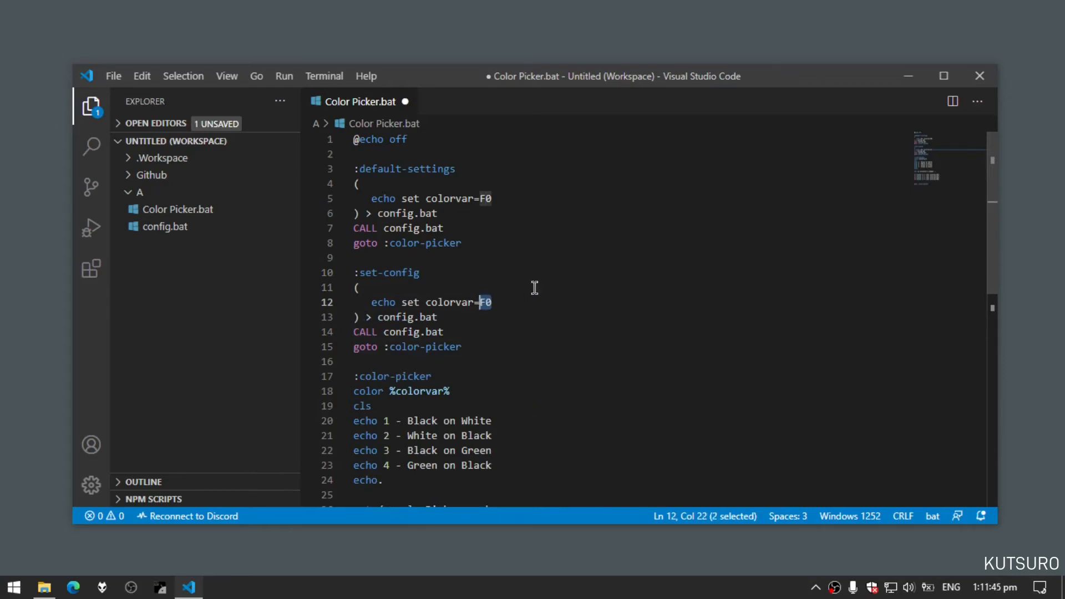
type("%co%")
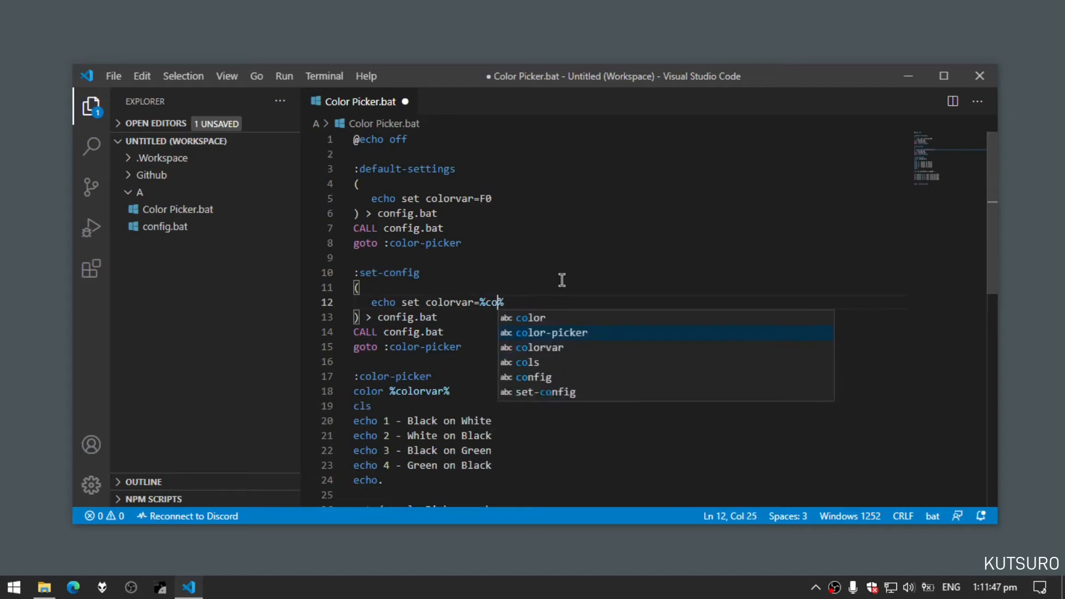
type("colorvar")
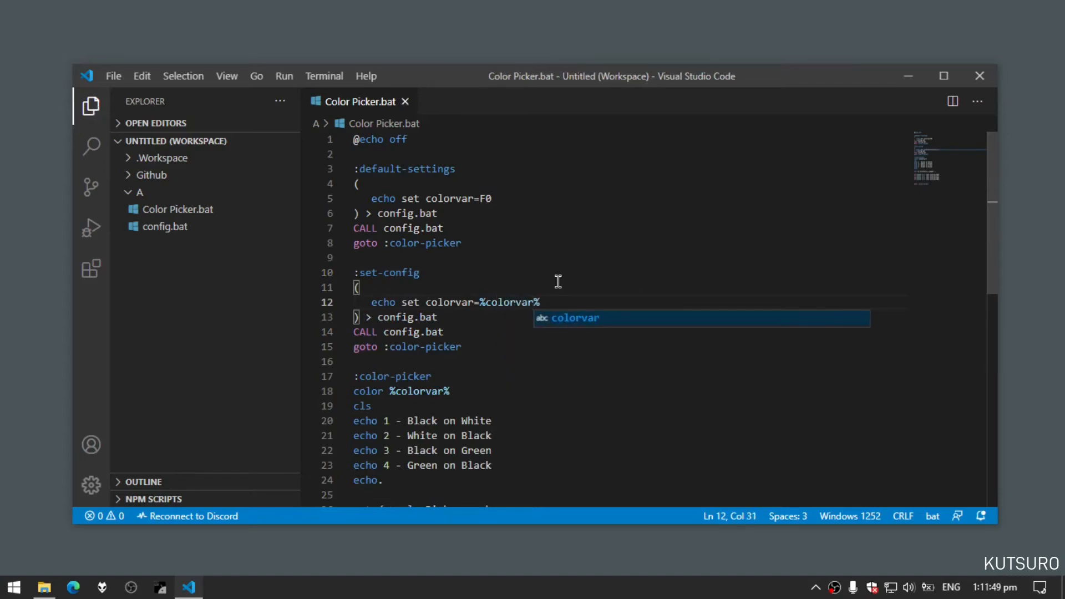
mouse_move(462, 308)
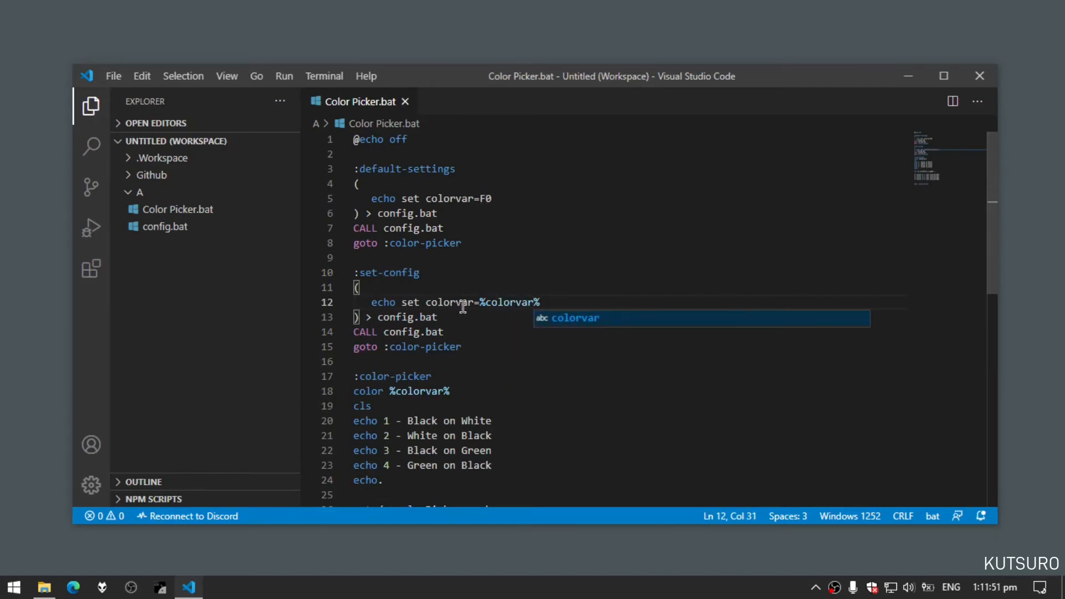
Step: Change the set-config jump target from :color-picker to :EOF
double_click(429, 346)
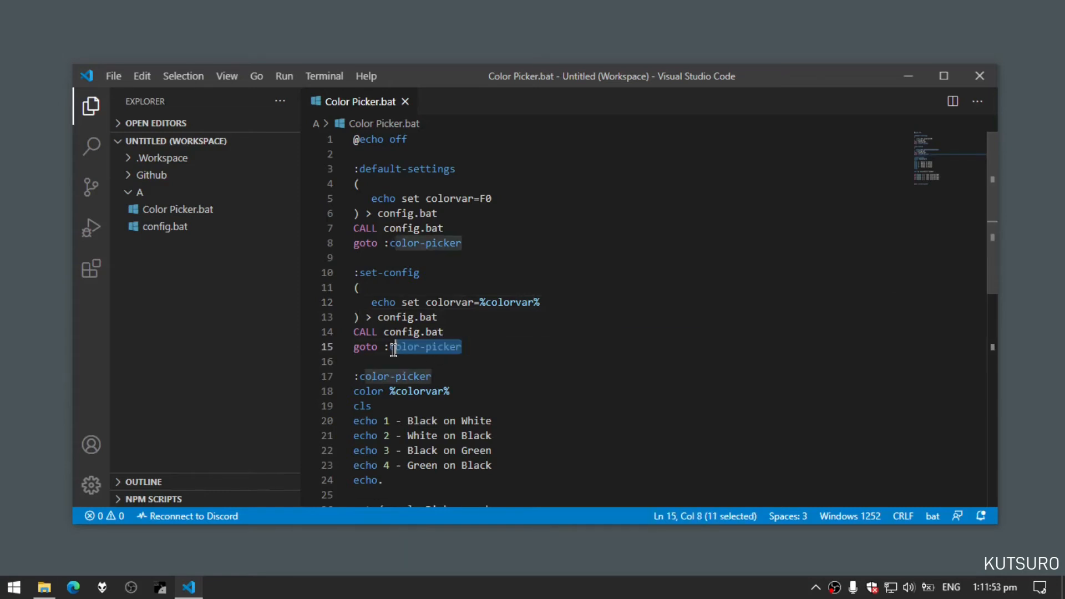
type("E")
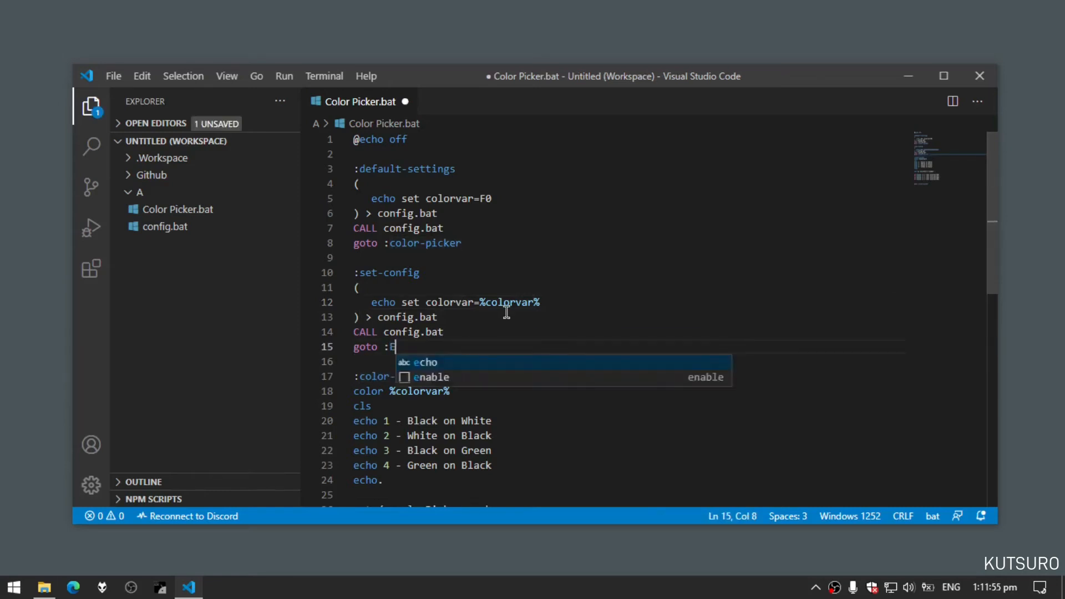
type("OF")
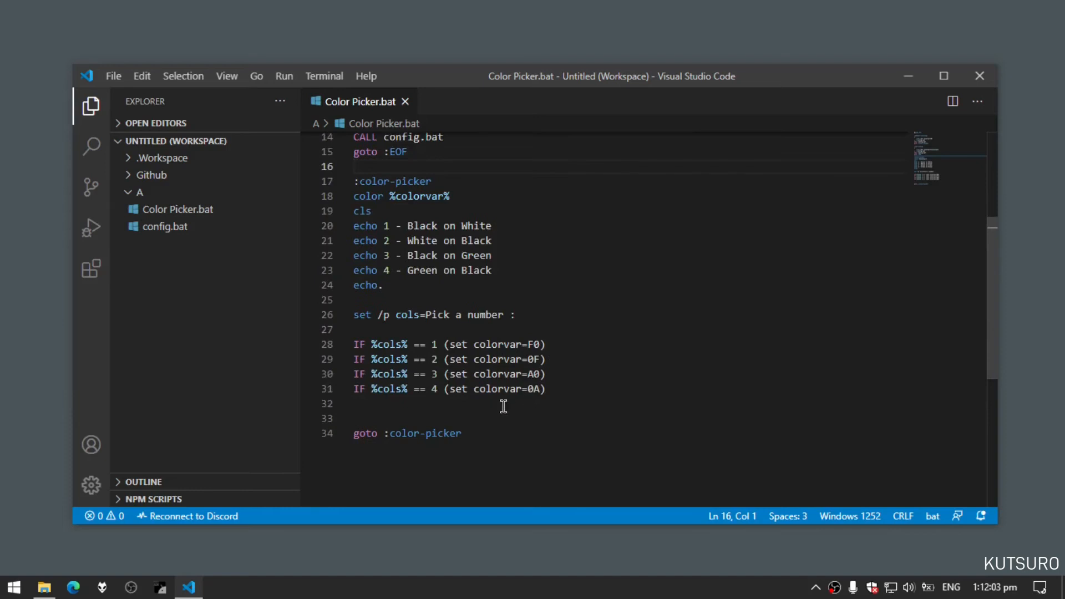
mouse_move(477, 343)
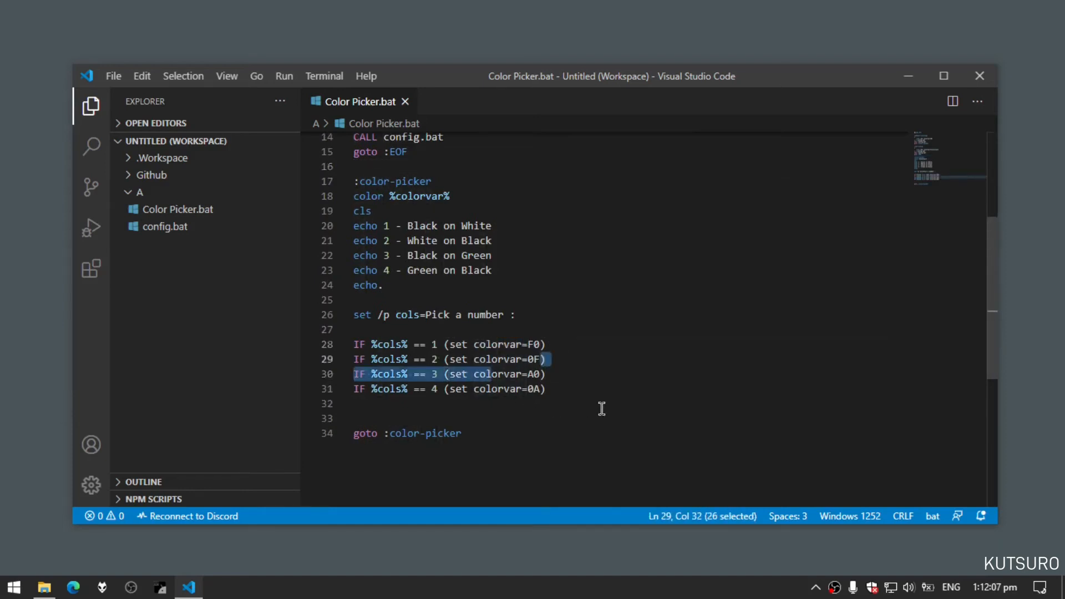
Step: Insert a 'call :set-config' line after the IF statements so the choice is saved
type("call set")
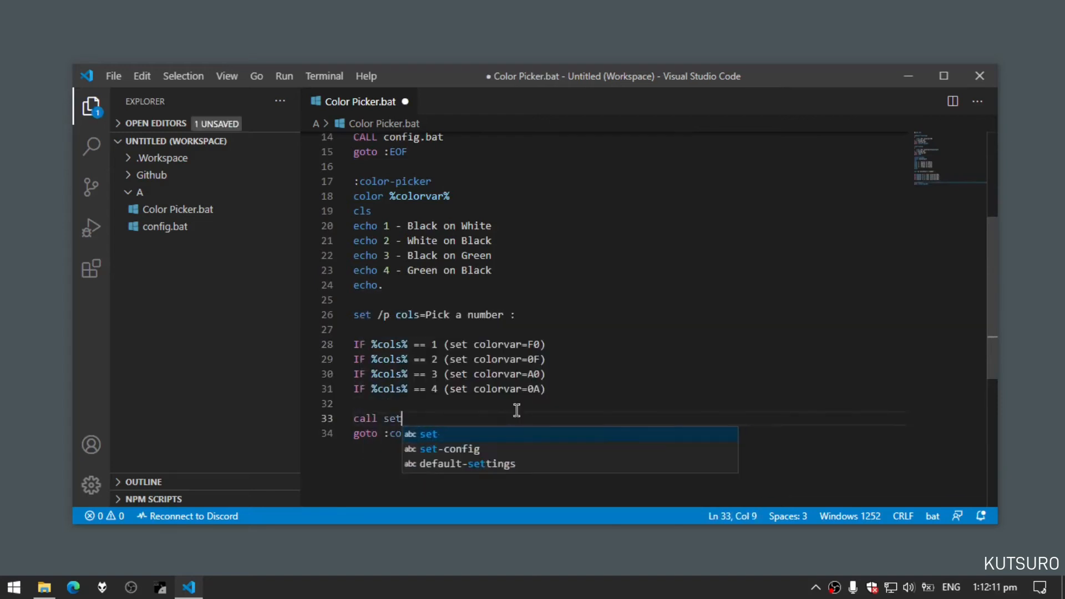
type(":set-config")
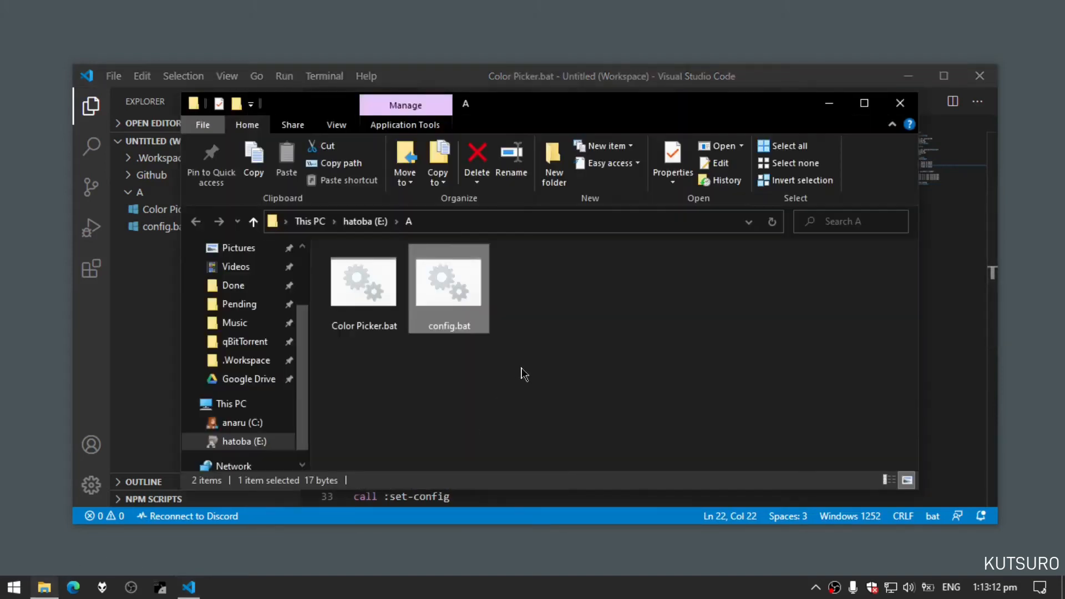
Step: Run Color Picker.bat, choose scheme 4 (Green on Black), then run the generated config.bat
left_click(364, 281)
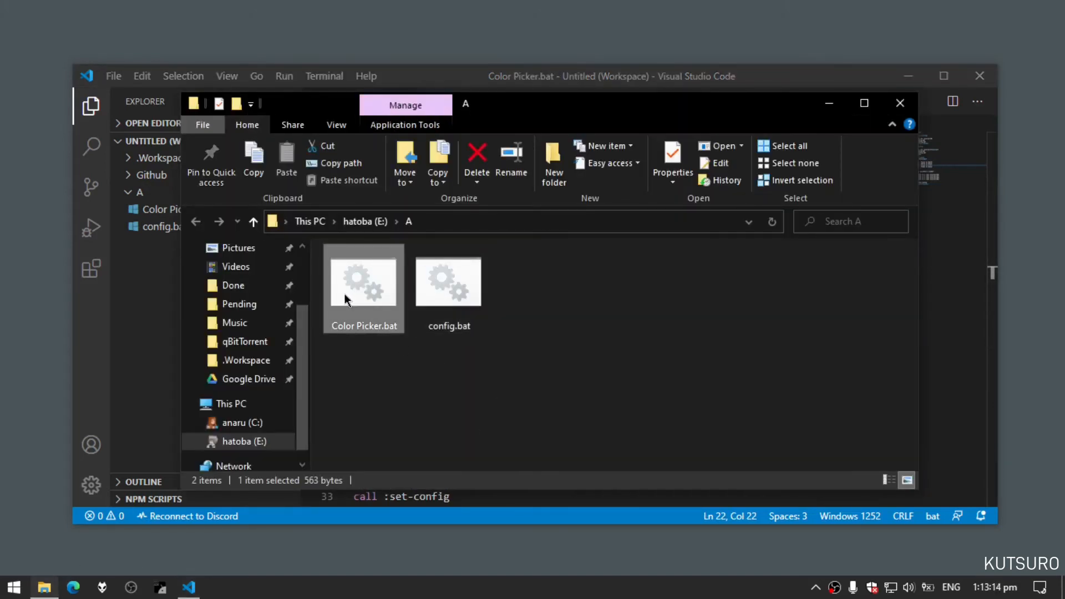
double_click(364, 282)
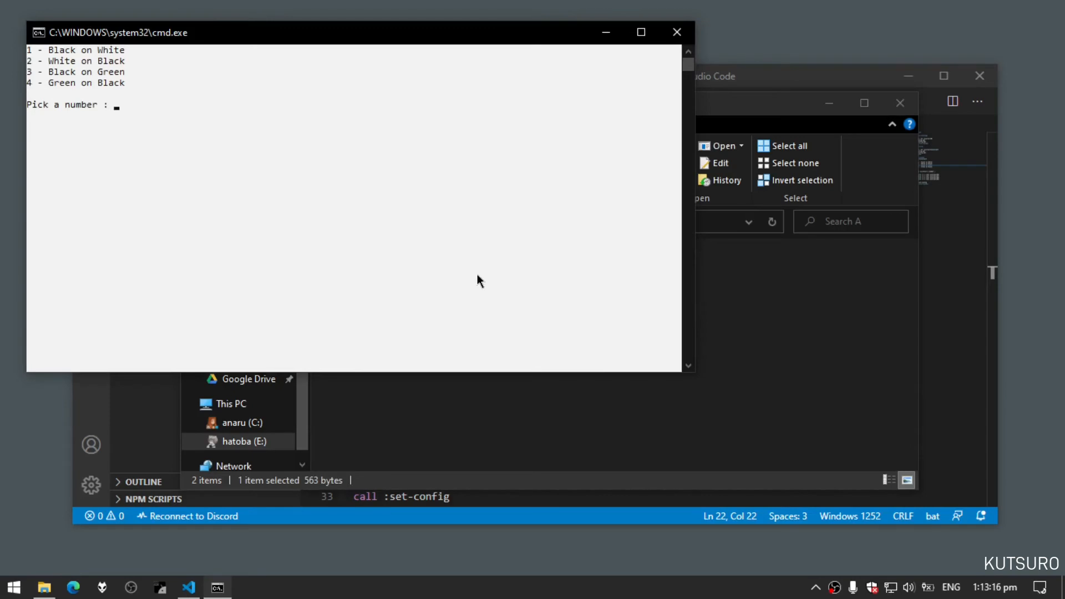
type("4")
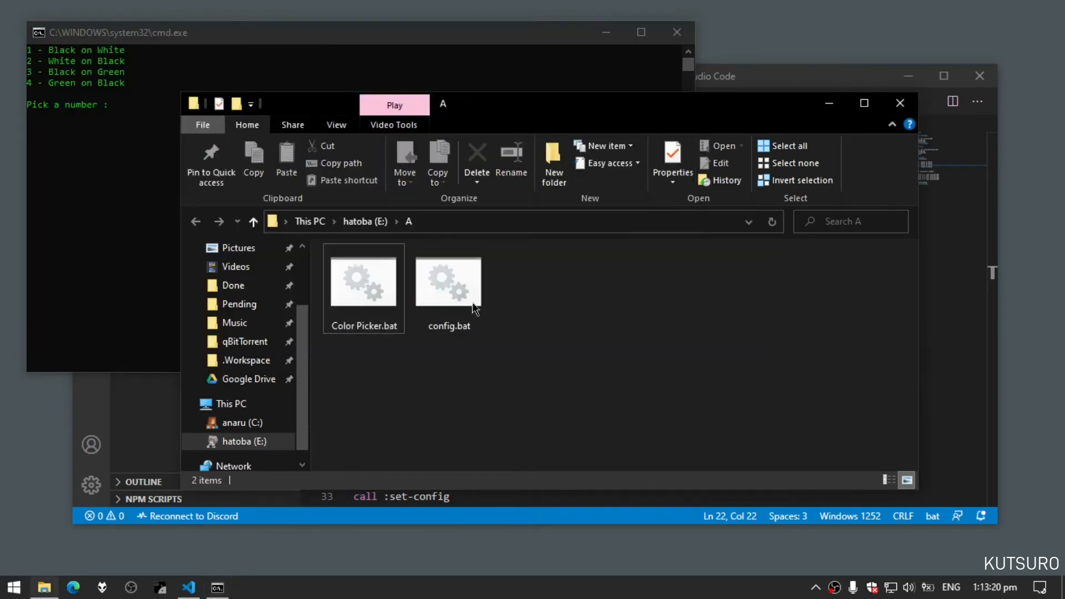
double_click(447, 280)
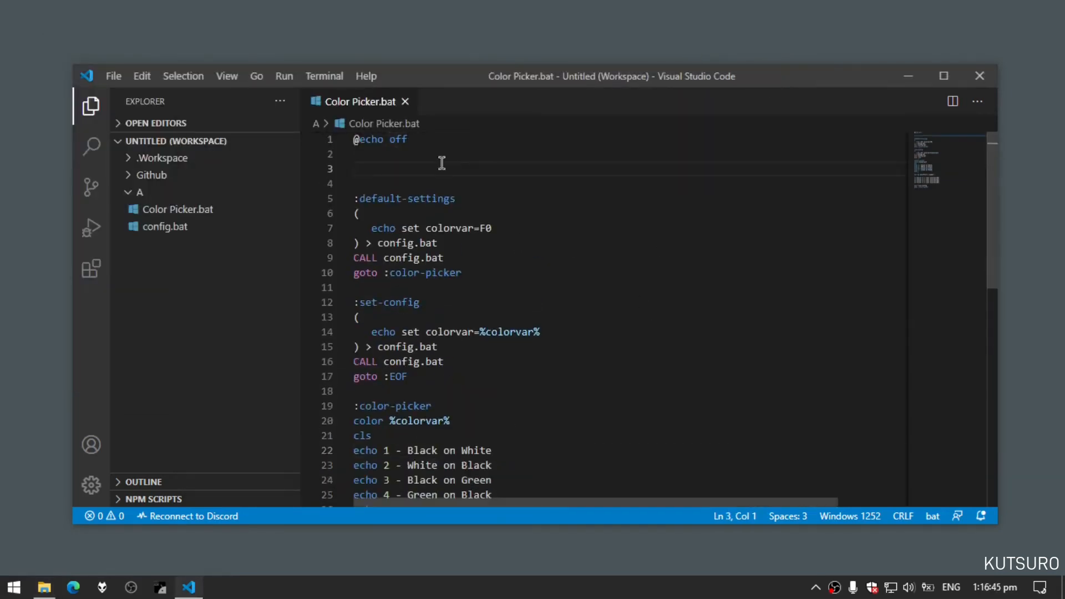
Step: Start line 3 with IF NOT EXIST "config.bat" (goto :default-settings) ELSE (call "config.bat")
type("IF NOT EXIST \"")
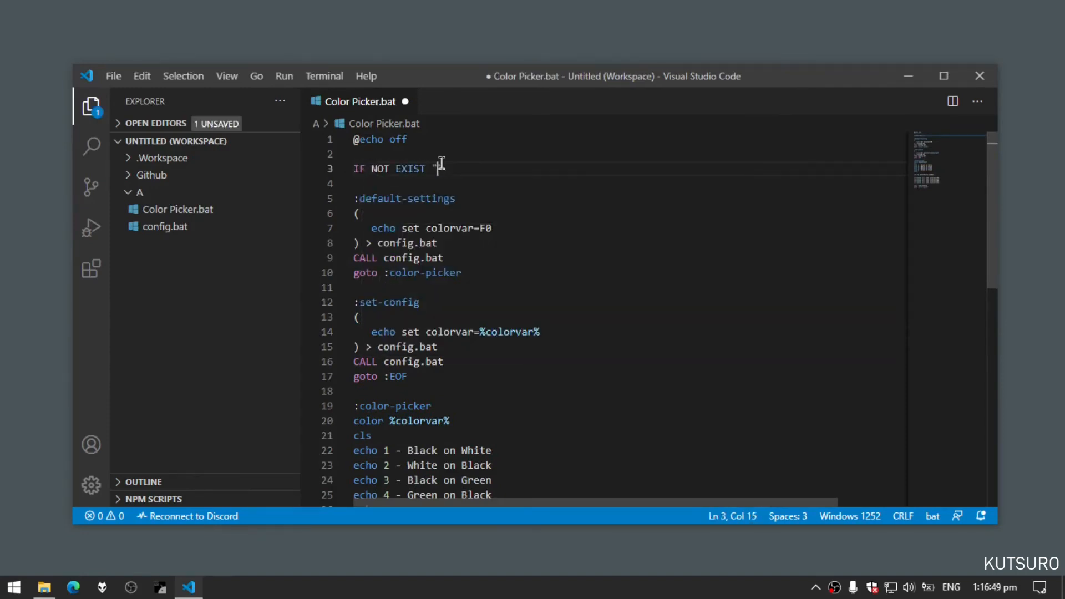
type("config.bat\"")
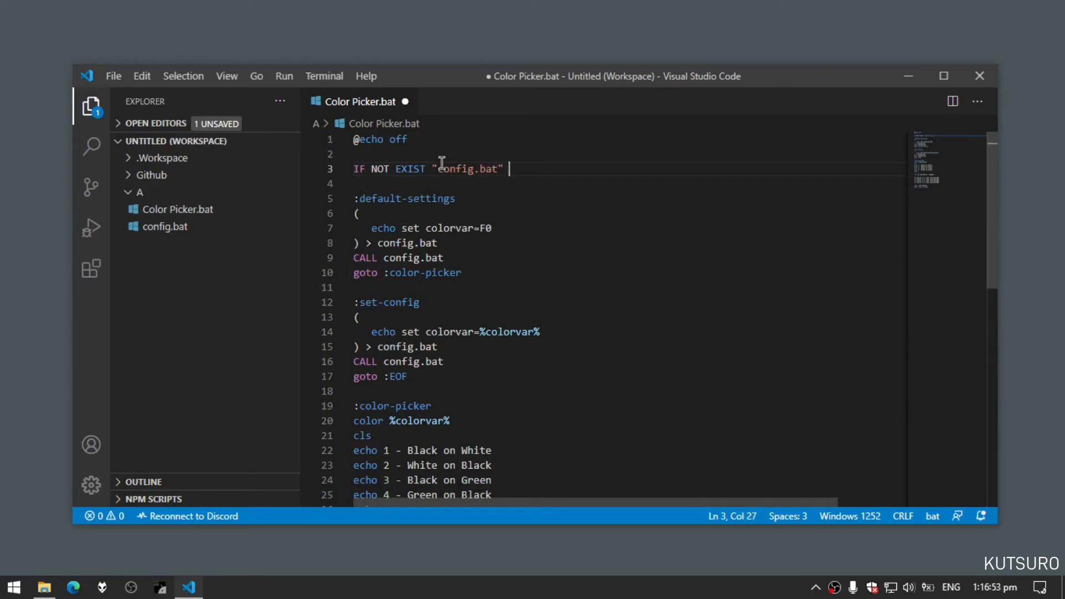
type("(goto)")
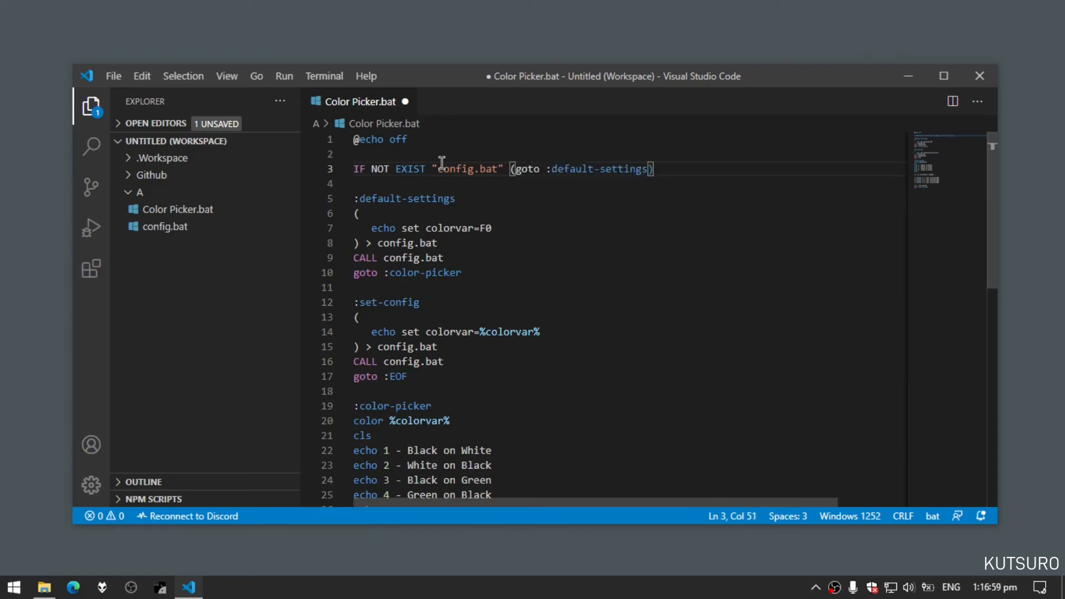
type("ELSE")
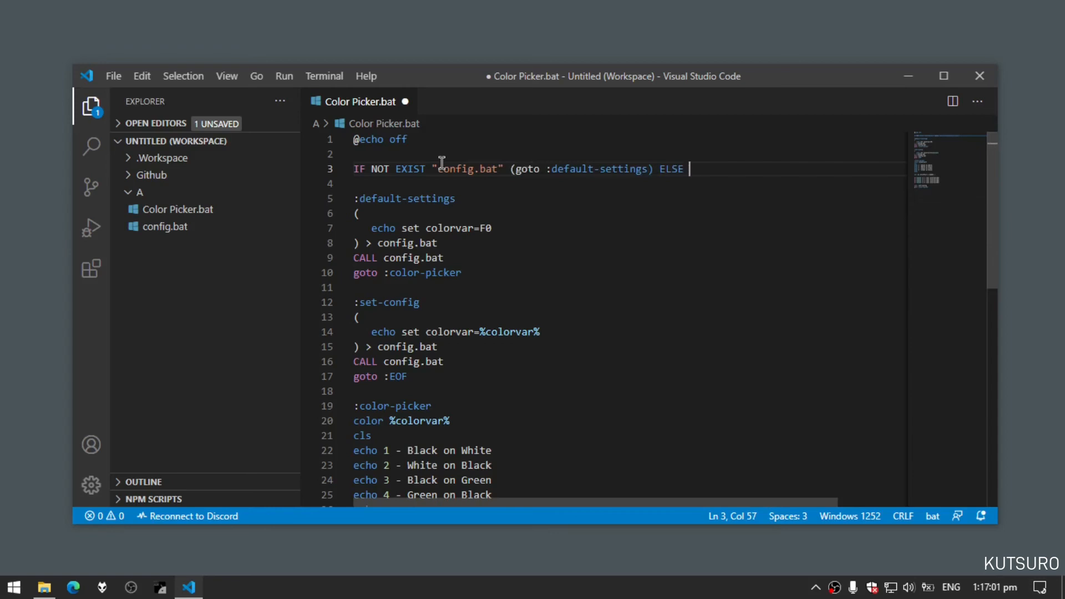
type("(g")
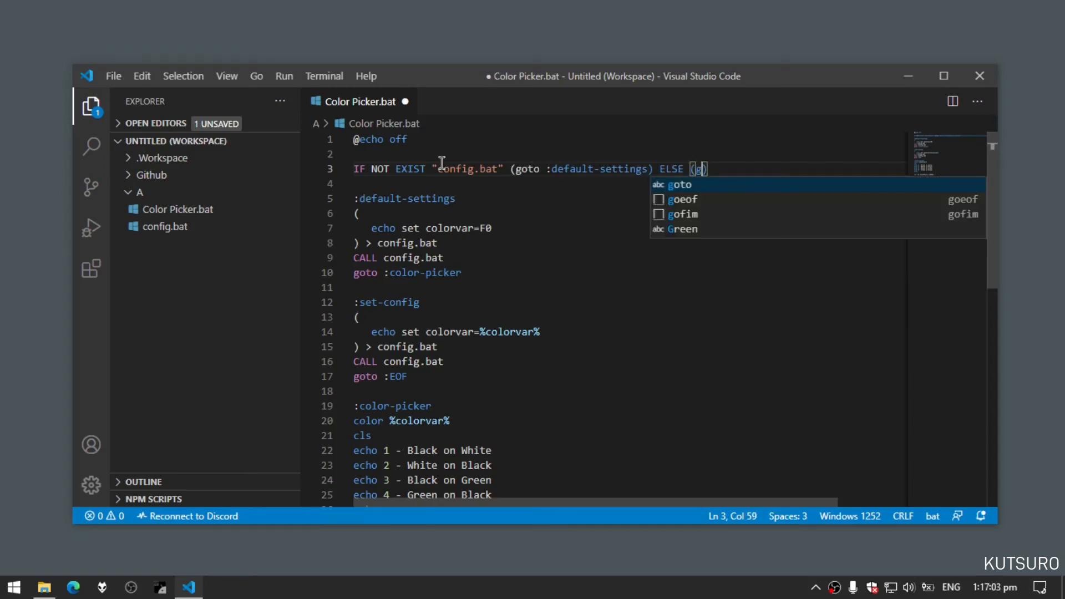
type("call \"config.bat")
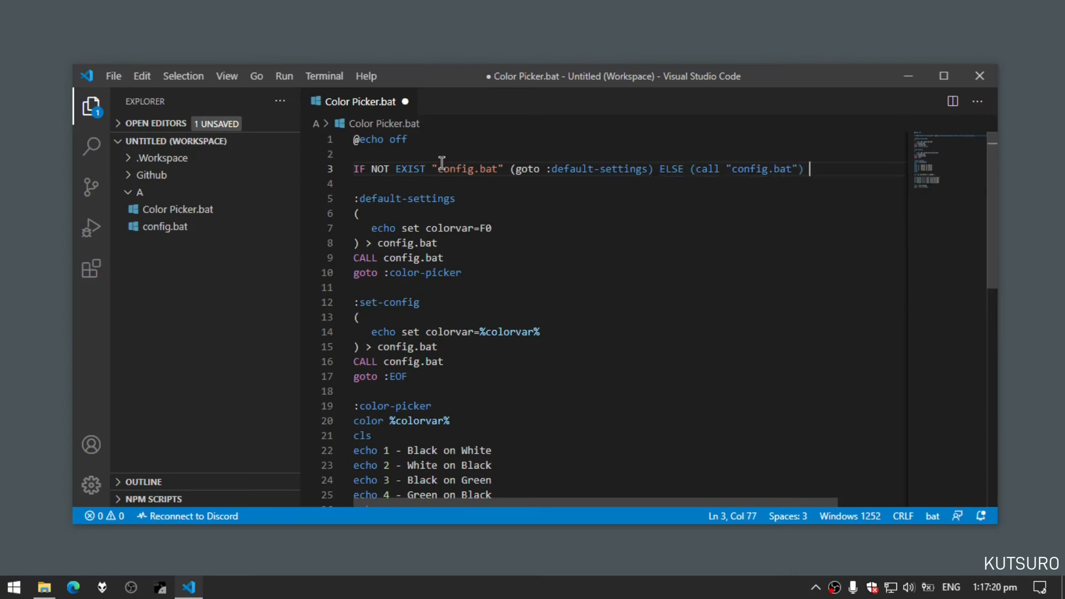
Step: Append && (goto :color-picker) to finish the startup check
type("&&")
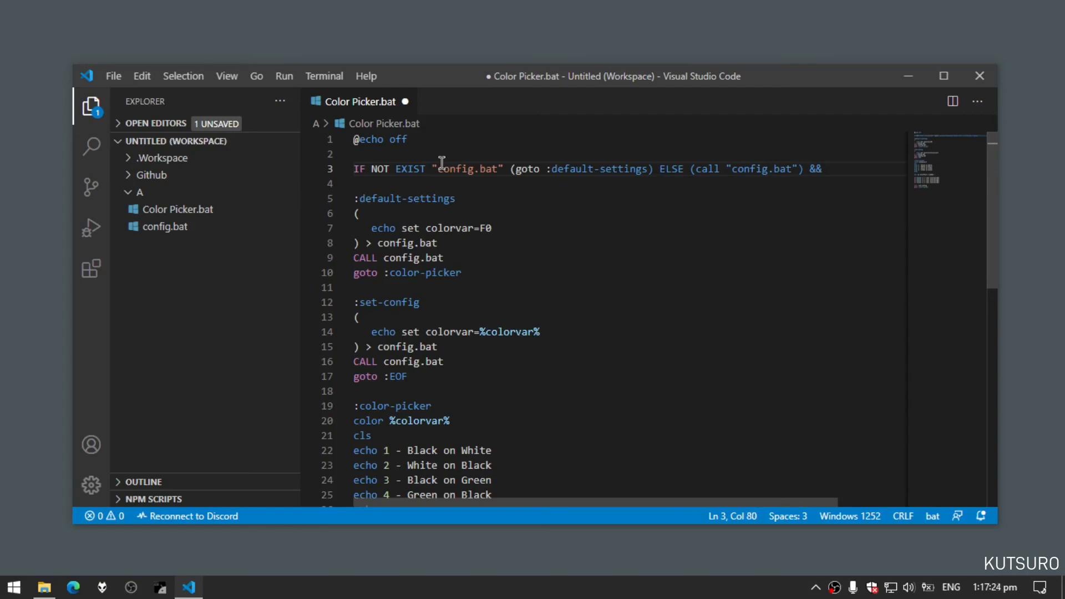
type("(goto)")
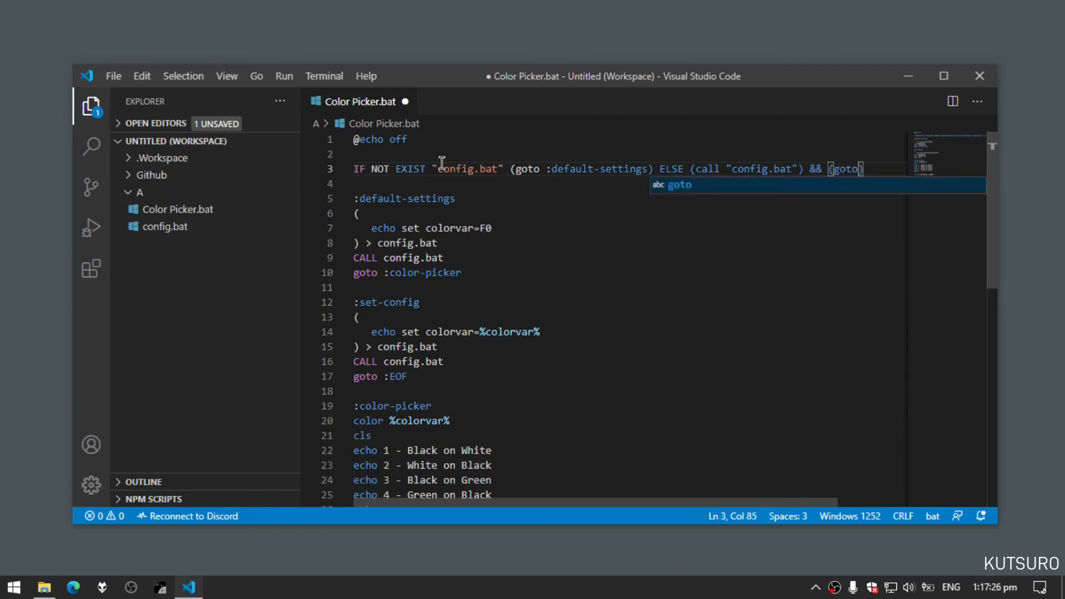
type(":color")
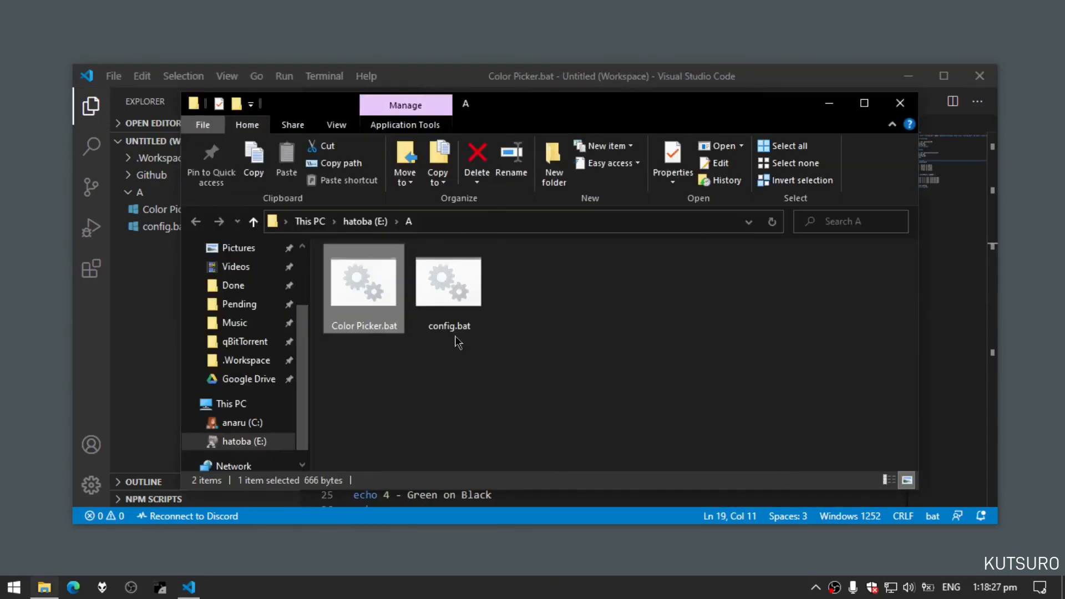
Step: Run Color Picker.bat with scheme 3, relaunch to confirm the green background persists, then select config.bat
double_click(363, 280)
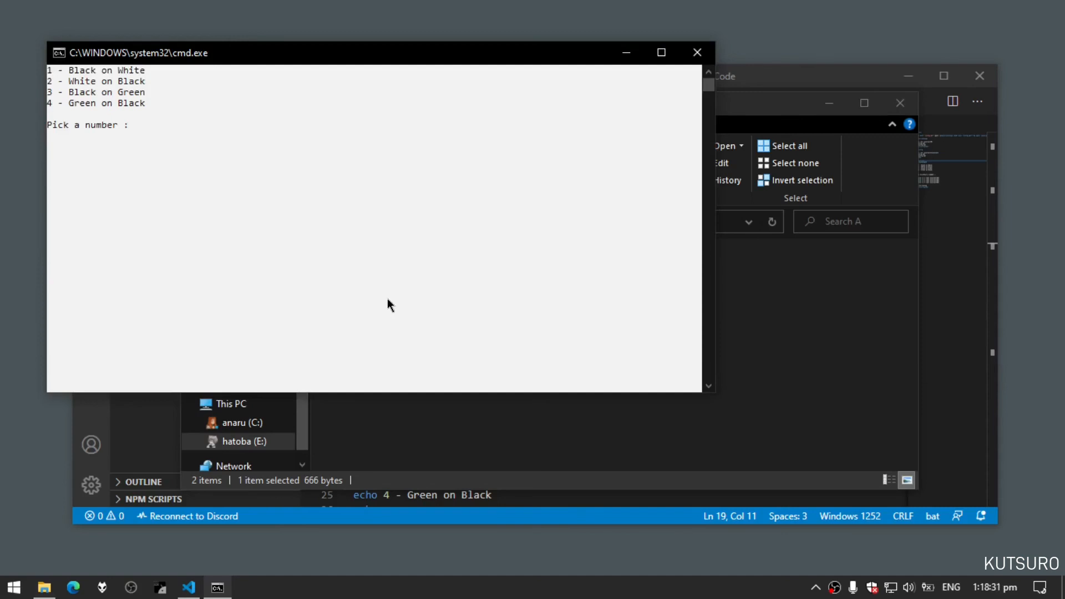
type("3")
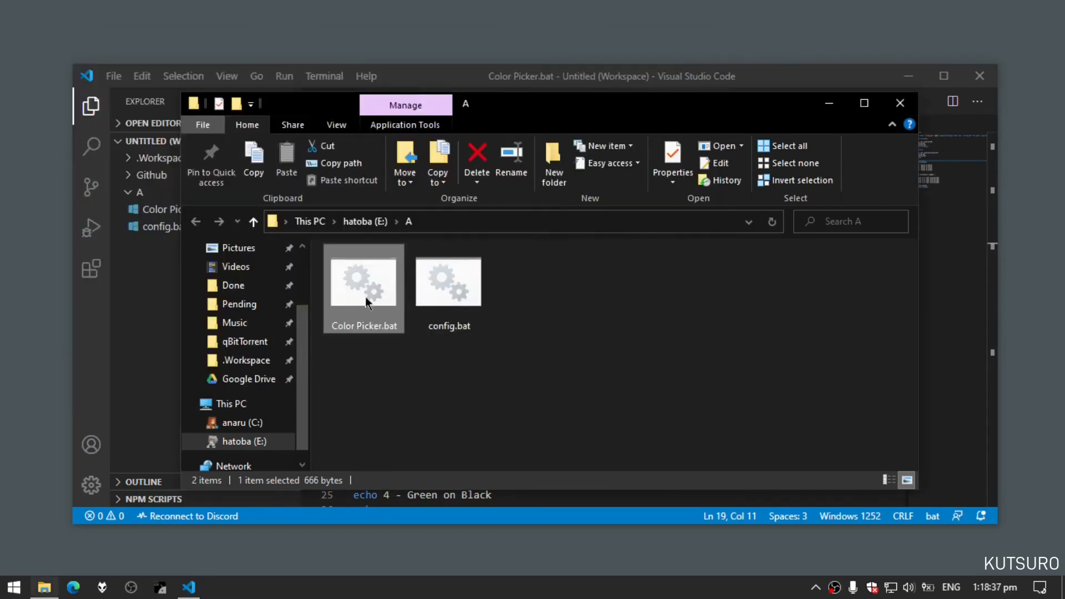
double_click(362, 281)
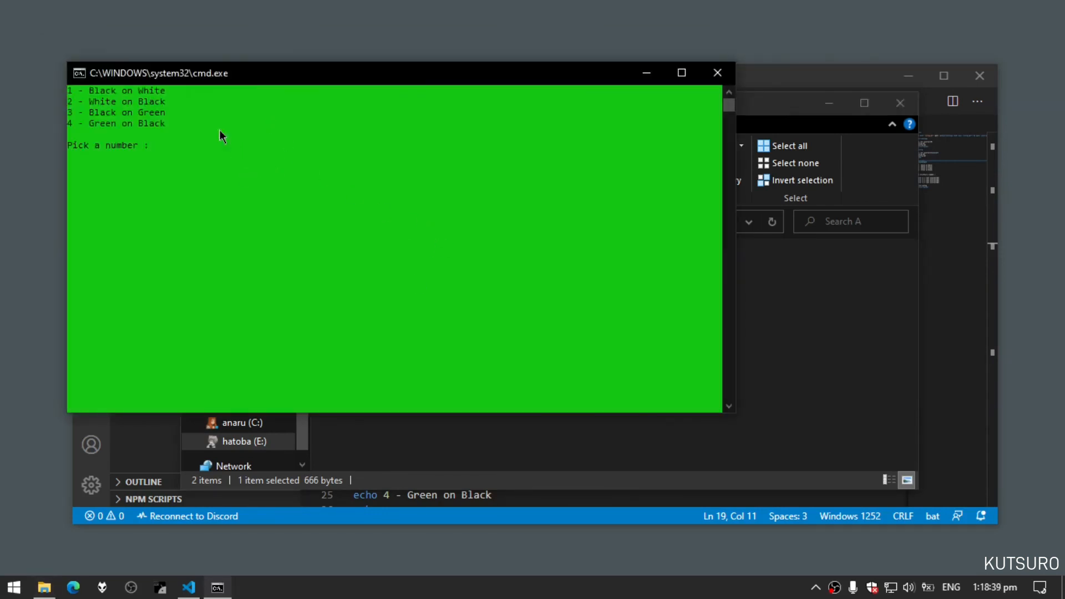
mouse_move(563, 188)
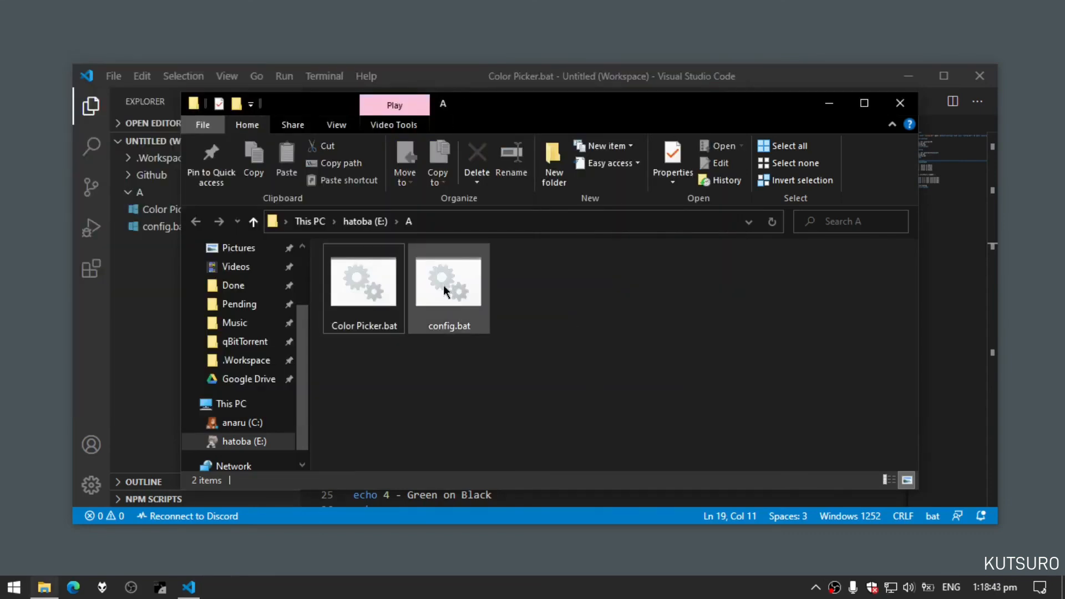
left_click(448, 280)
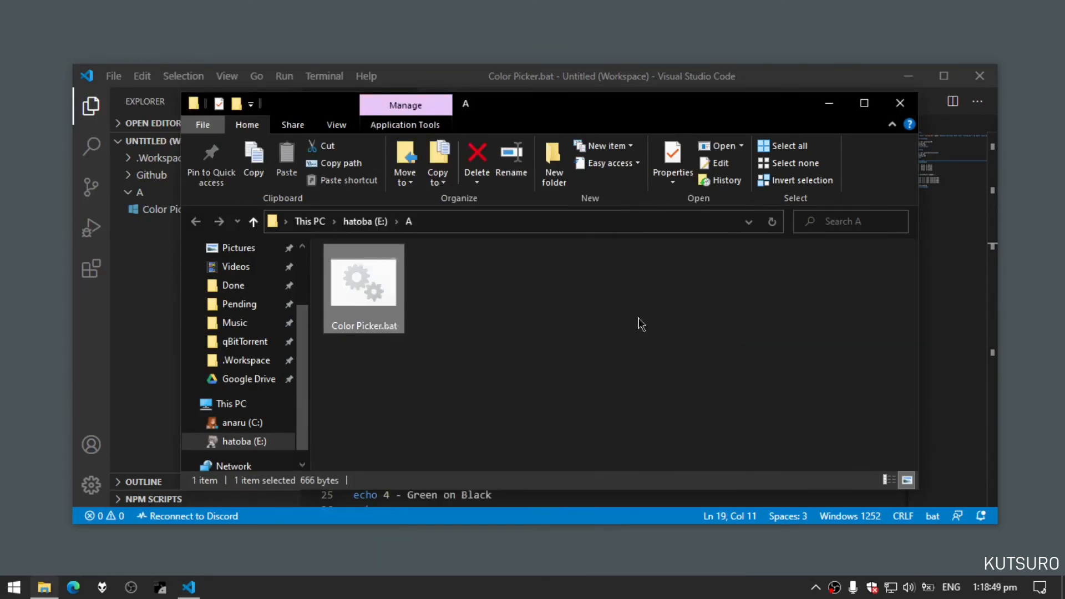
Step: With config.bat deleted, rerun Color Picker.bat to recreate it and relaunch to check the colour
double_click(363, 280)
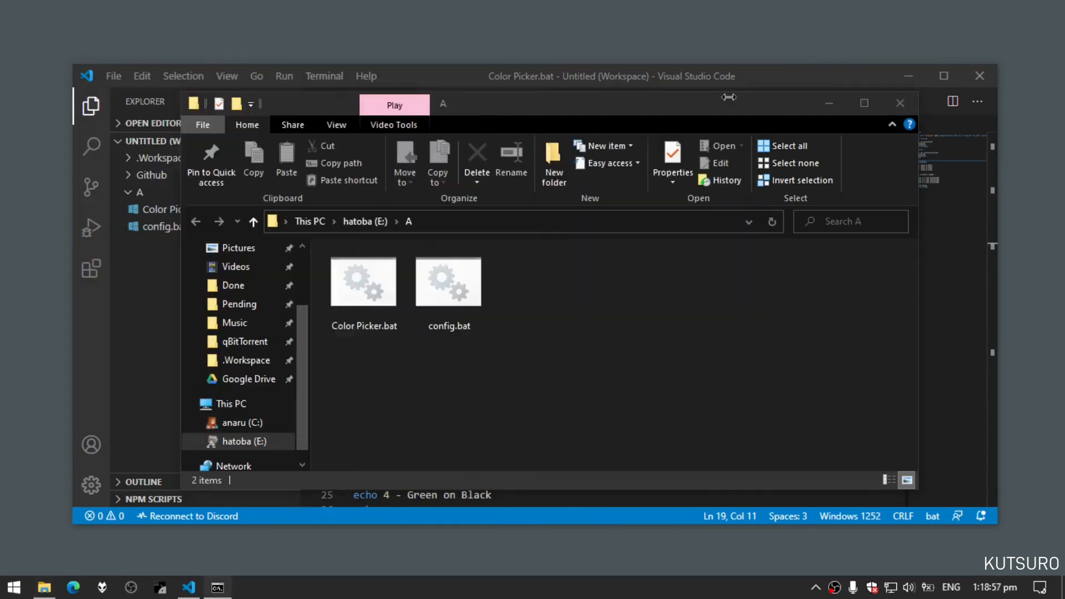
double_click(363, 281)
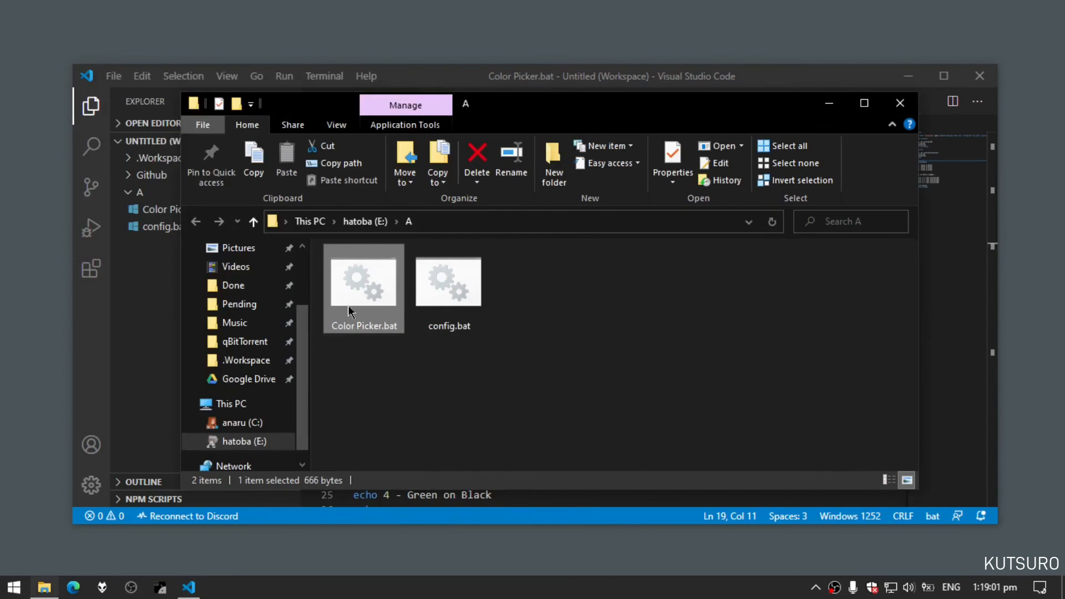
double_click(364, 281)
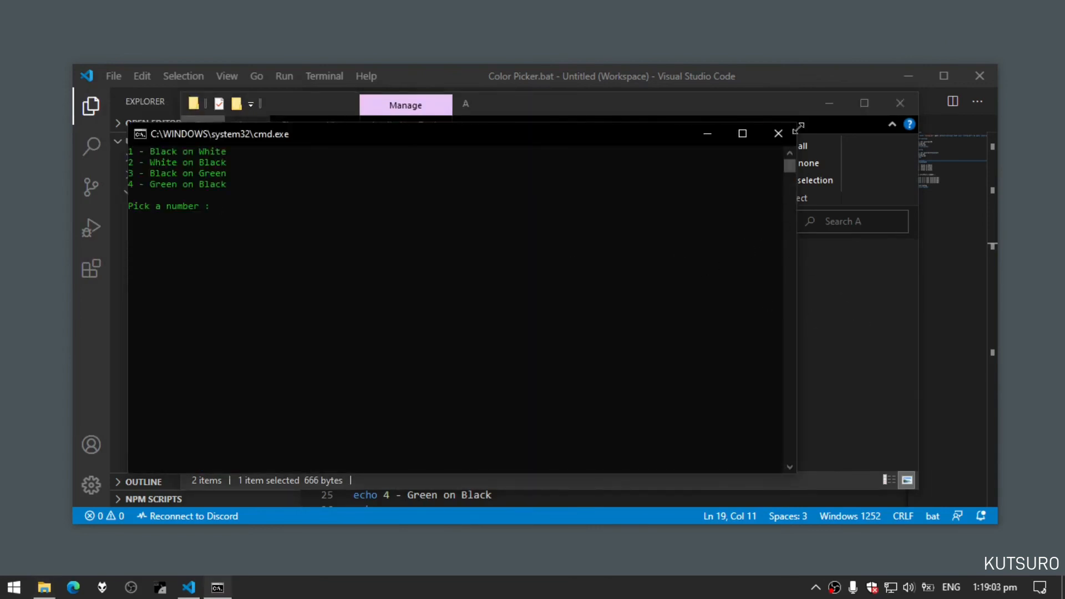